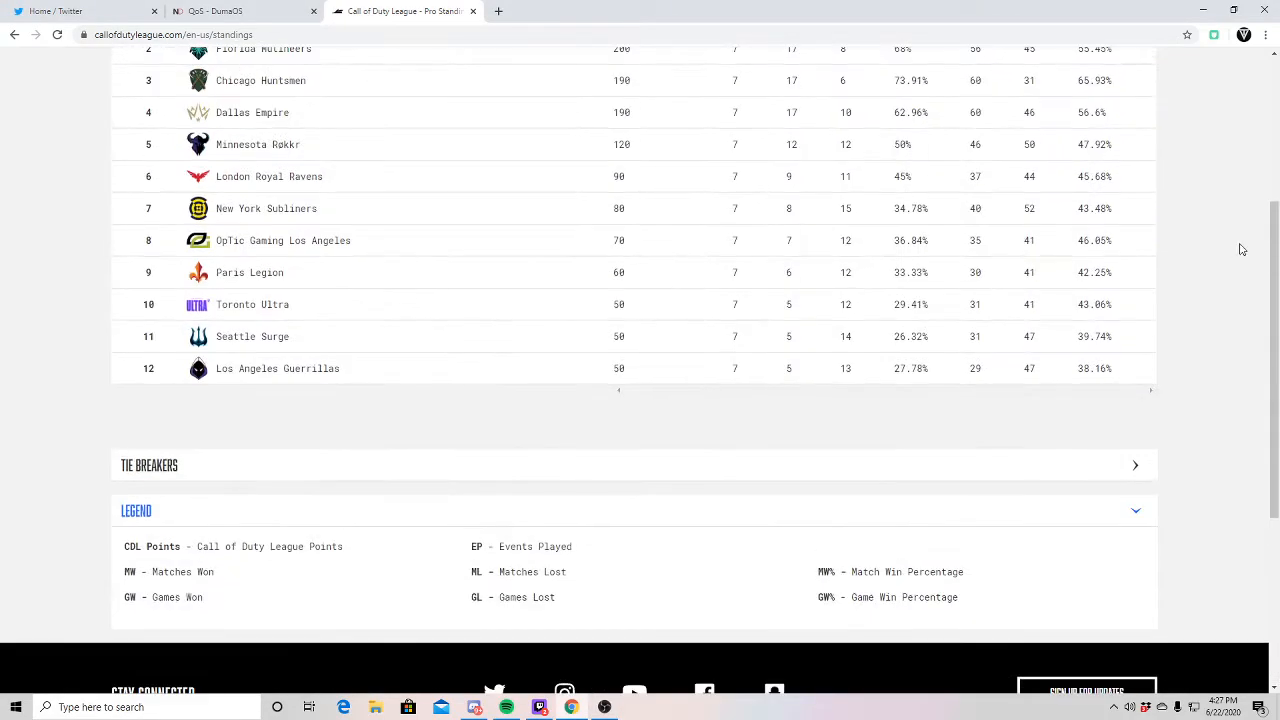
# Step: Scroll the standings page up to show the header row and Atlanta FaZe at rank 1
pyautogui.scroll(3)
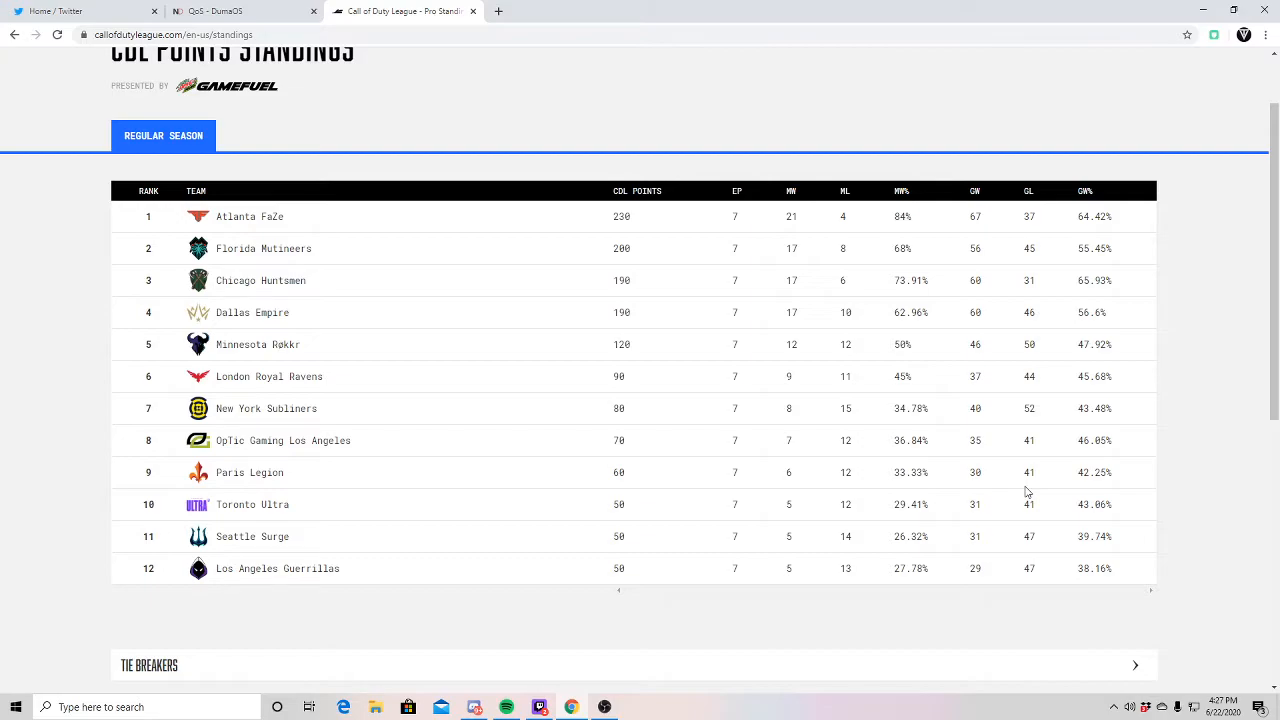
# Step: Scroll up slightly so the CDL Points Standings heading appears above the twelve-team table
pyautogui.scroll(3)
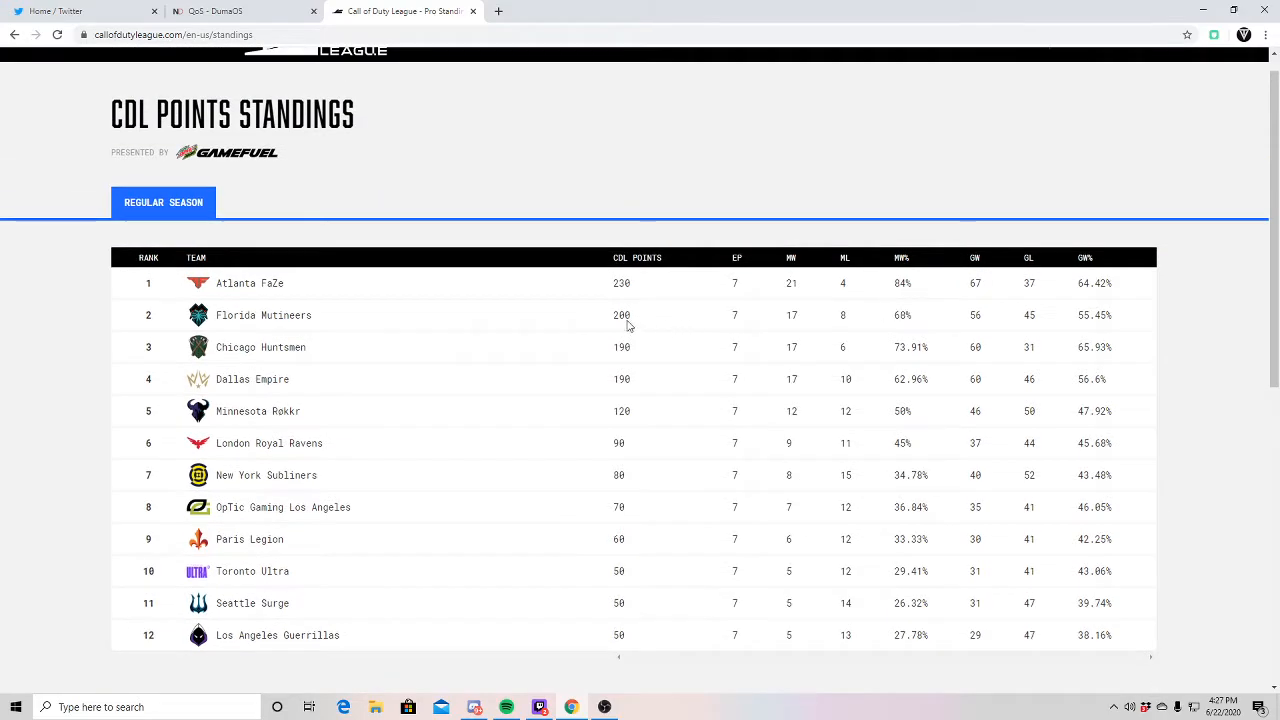
pyautogui.moveTo(319, 316)
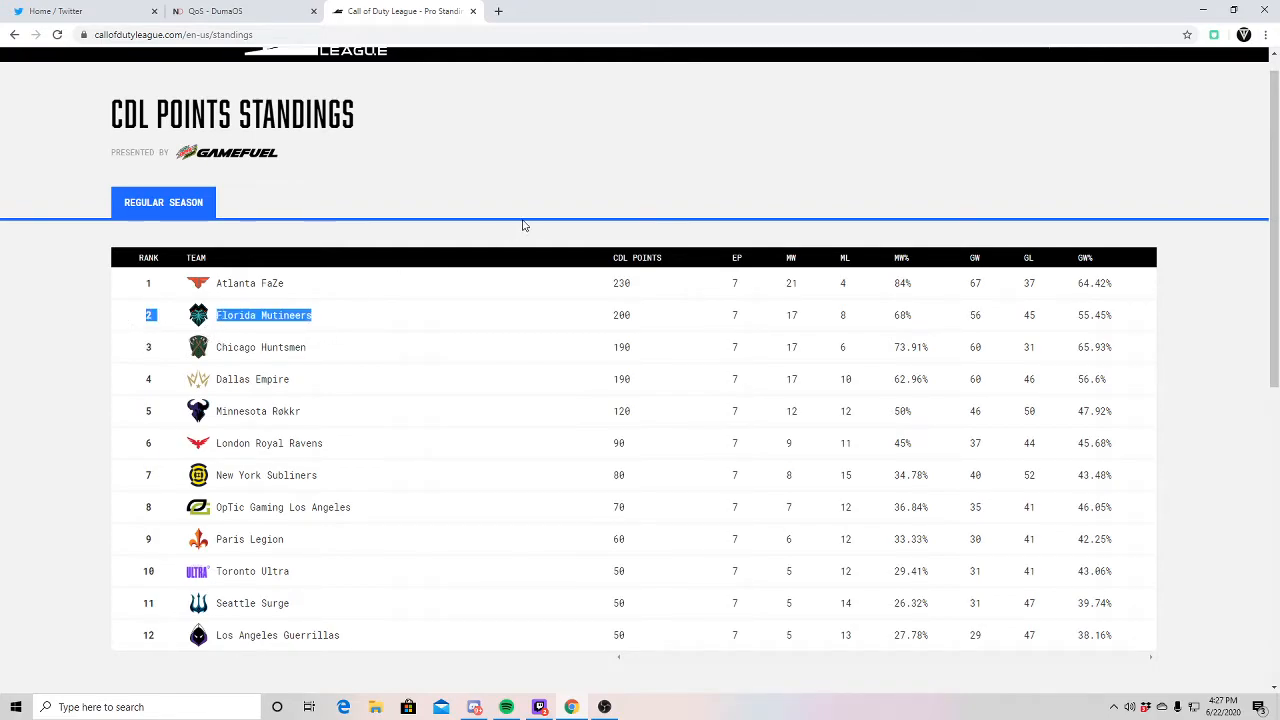
pyautogui.moveTo(603, 161)
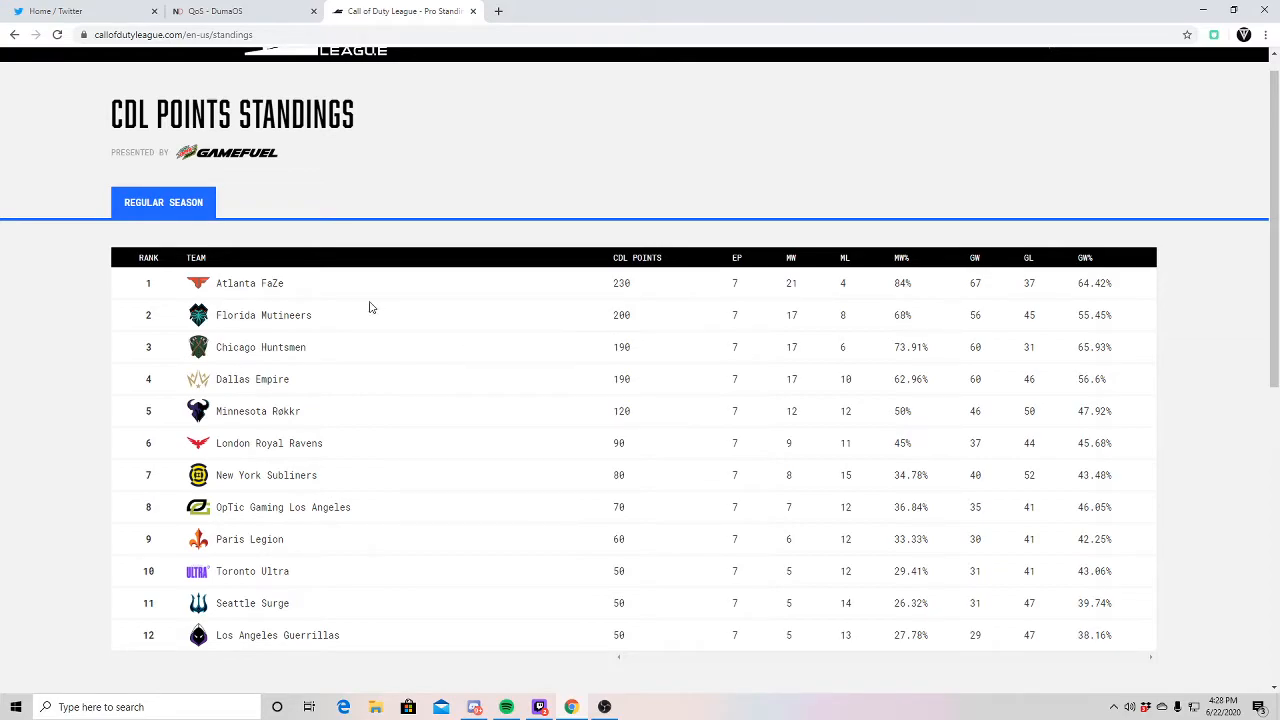
pyautogui.moveTo(376, 303)
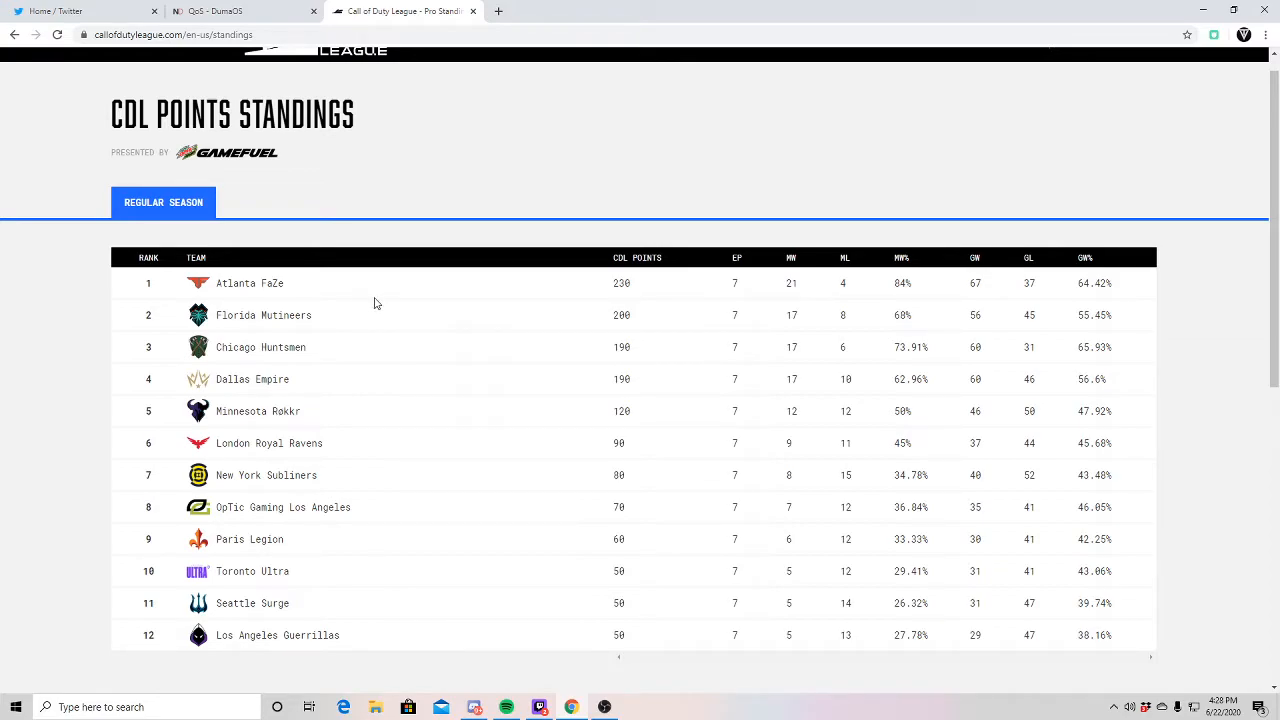
pyautogui.moveTo(953, 435)
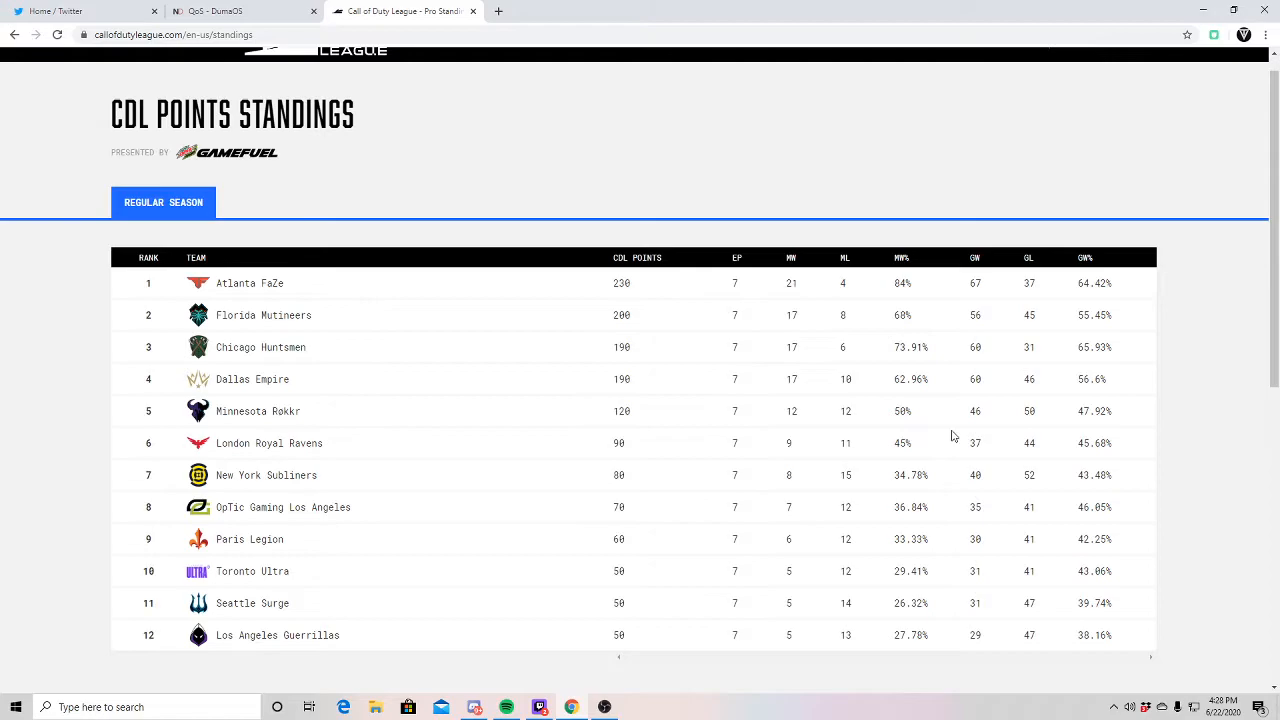
pyautogui.moveTo(1057, 211)
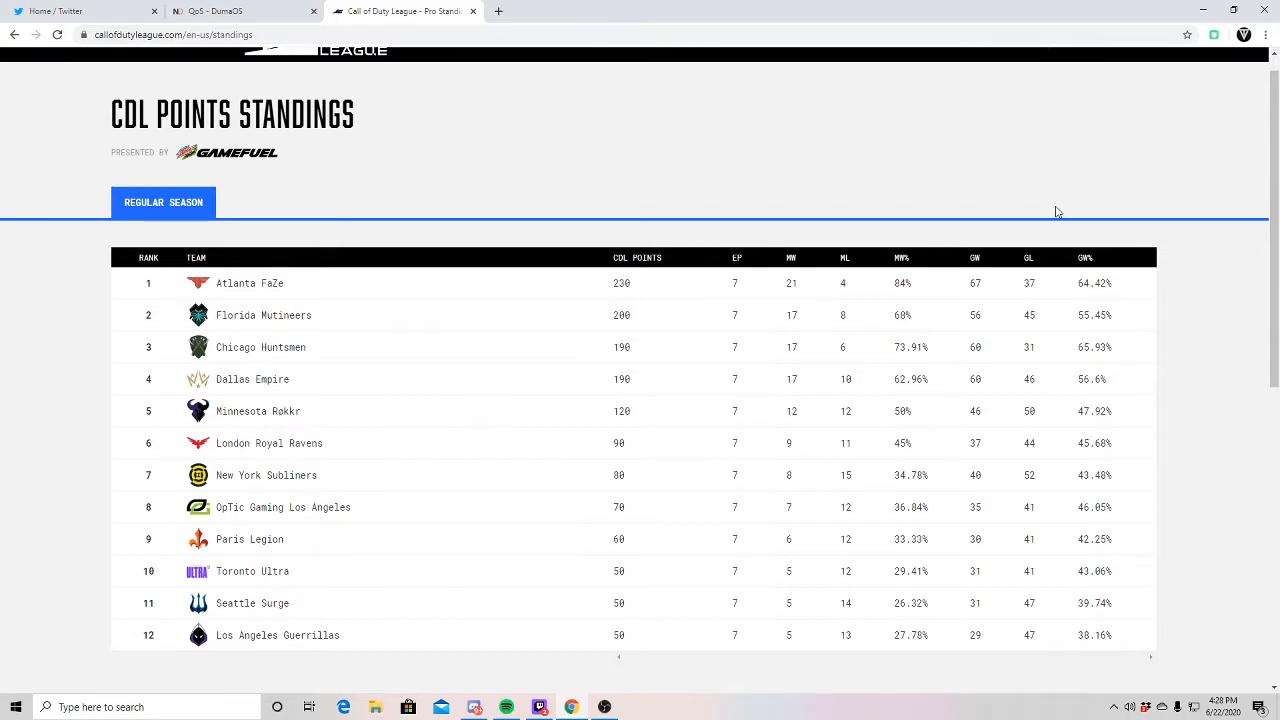
pyautogui.moveTo(1054, 195)
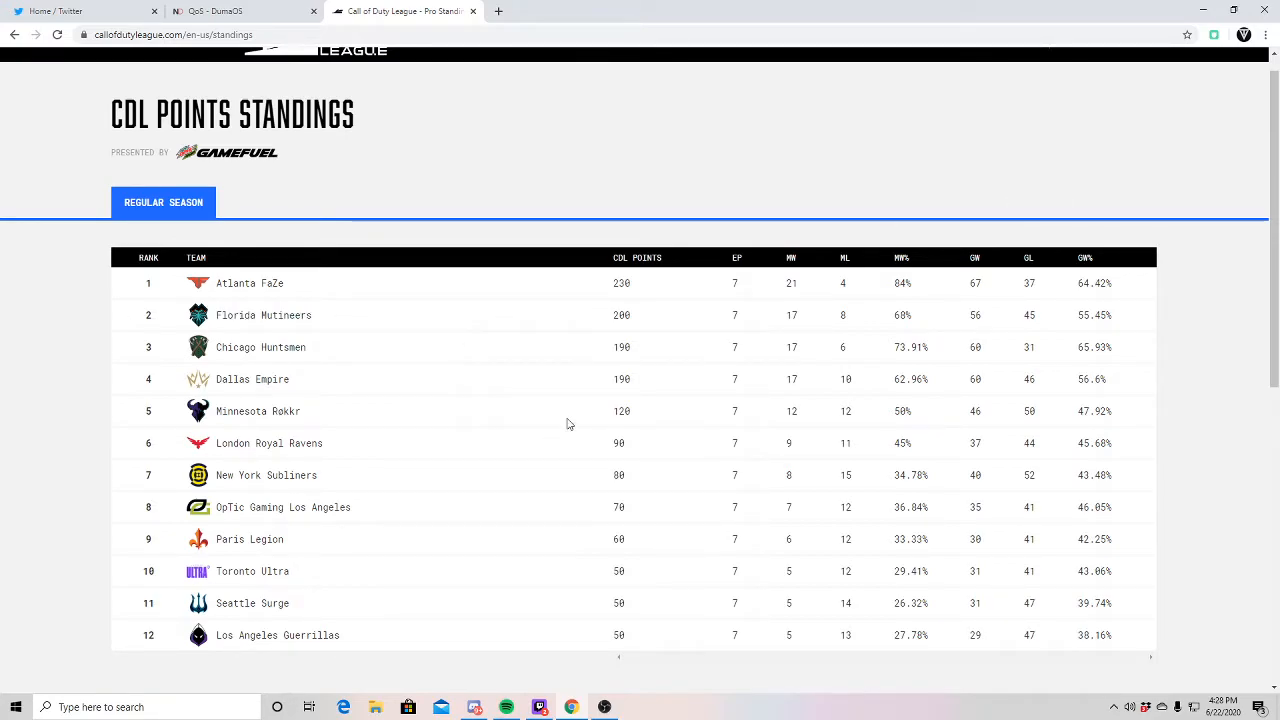
pyautogui.moveTo(640, 399)
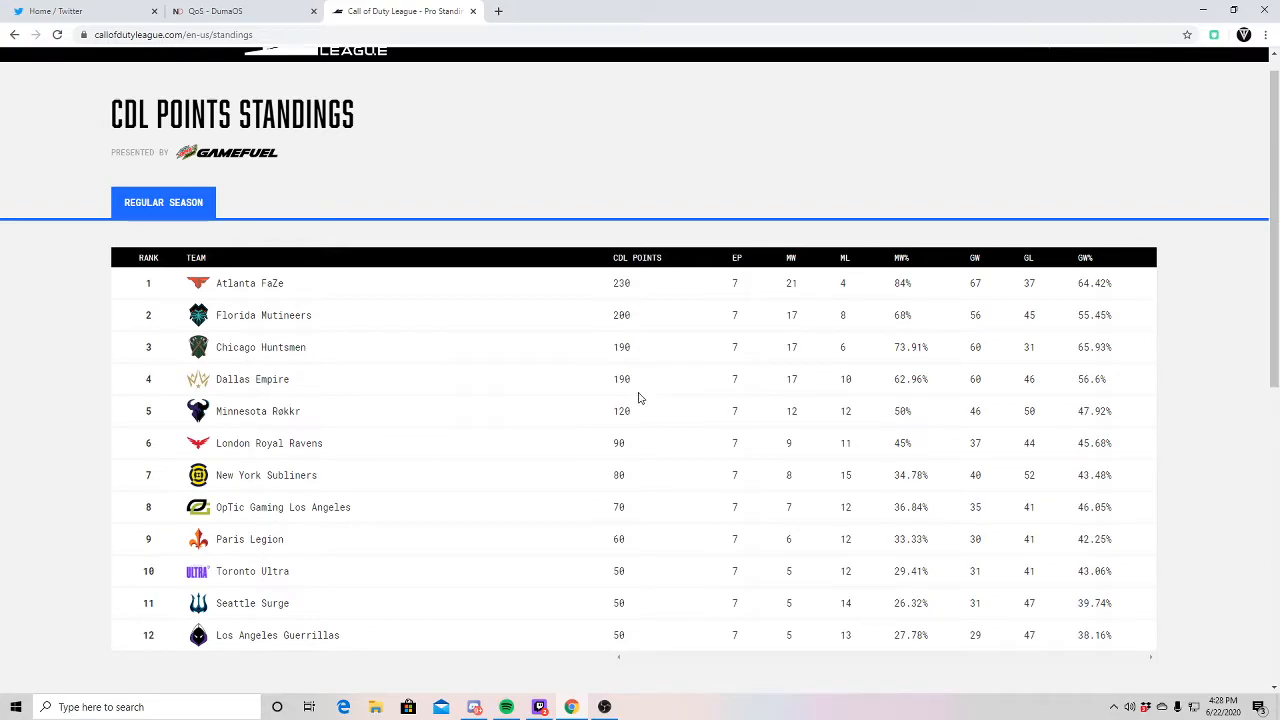
pyautogui.moveTo(693, 360)
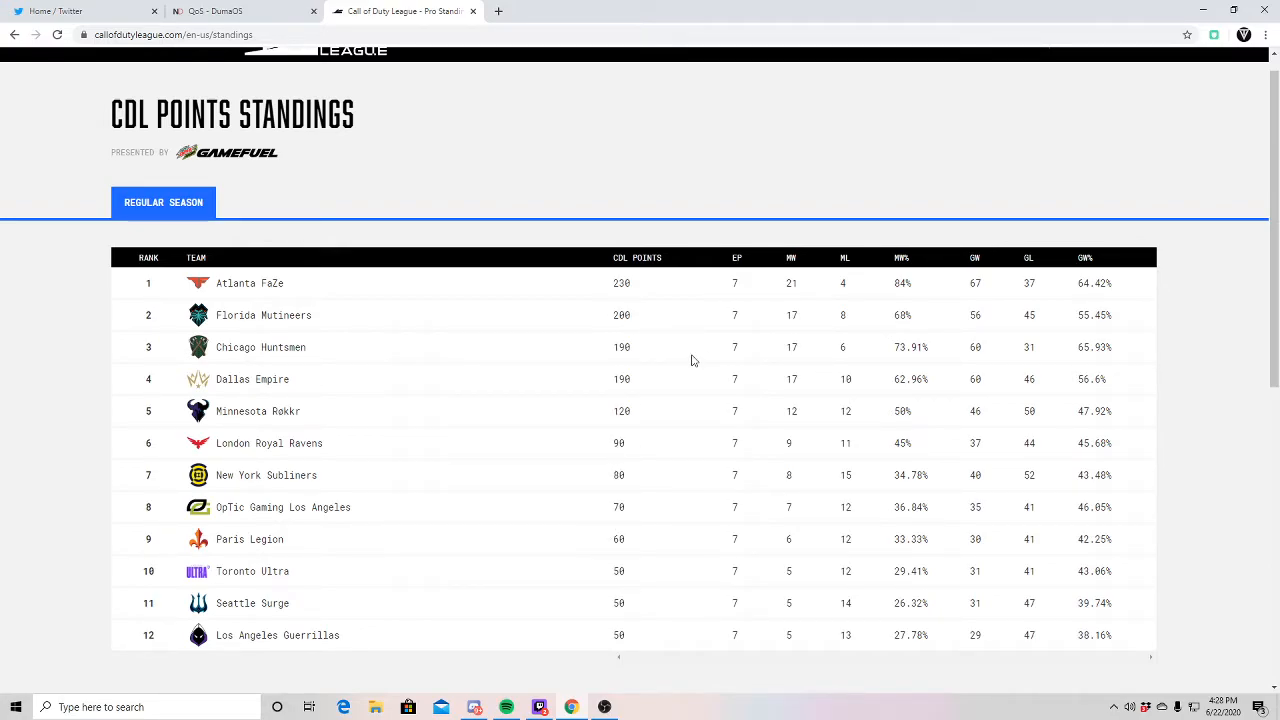
pyautogui.moveTo(645, 370)
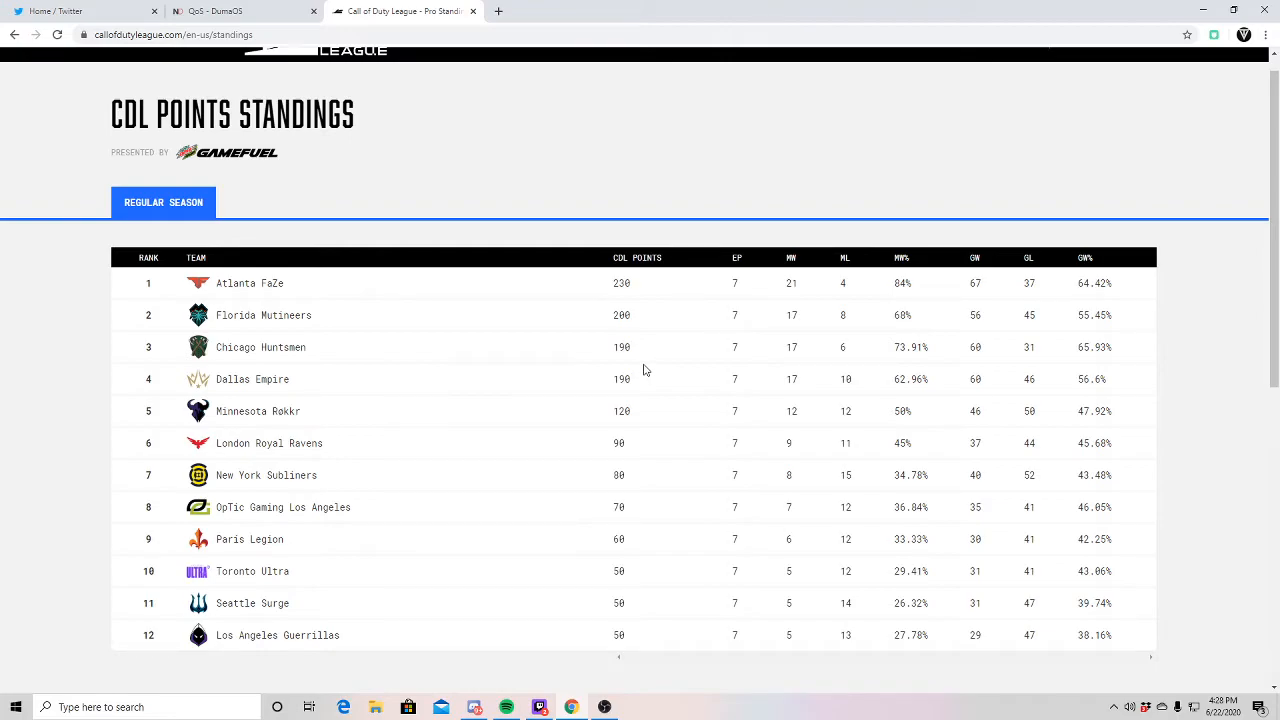
pyautogui.moveTo(605, 397)
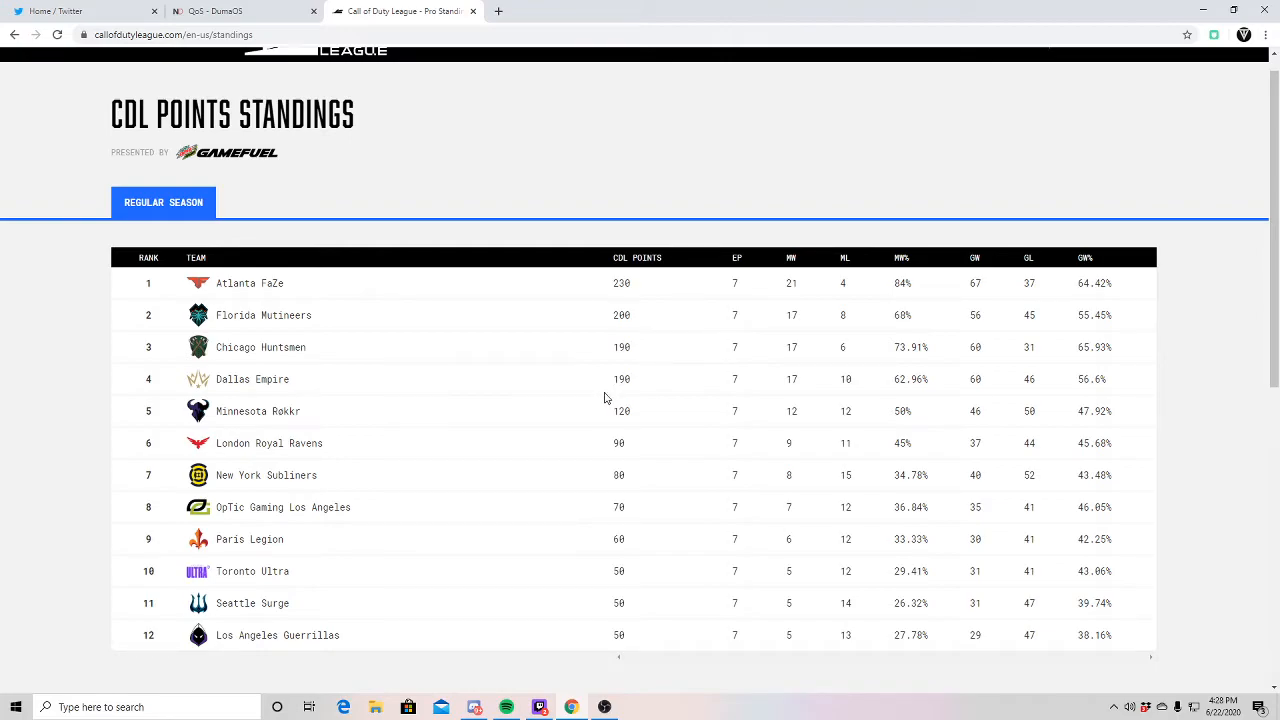
pyautogui.moveTo(603, 399)
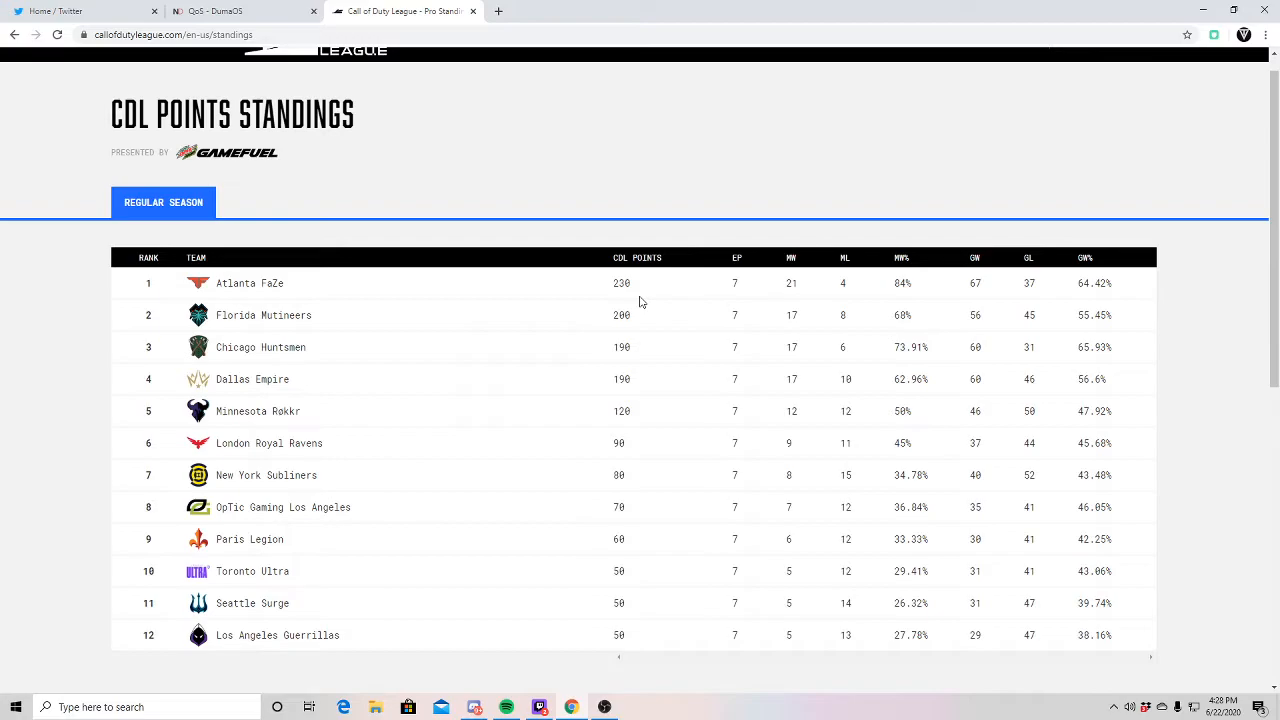
pyautogui.moveTo(617, 401)
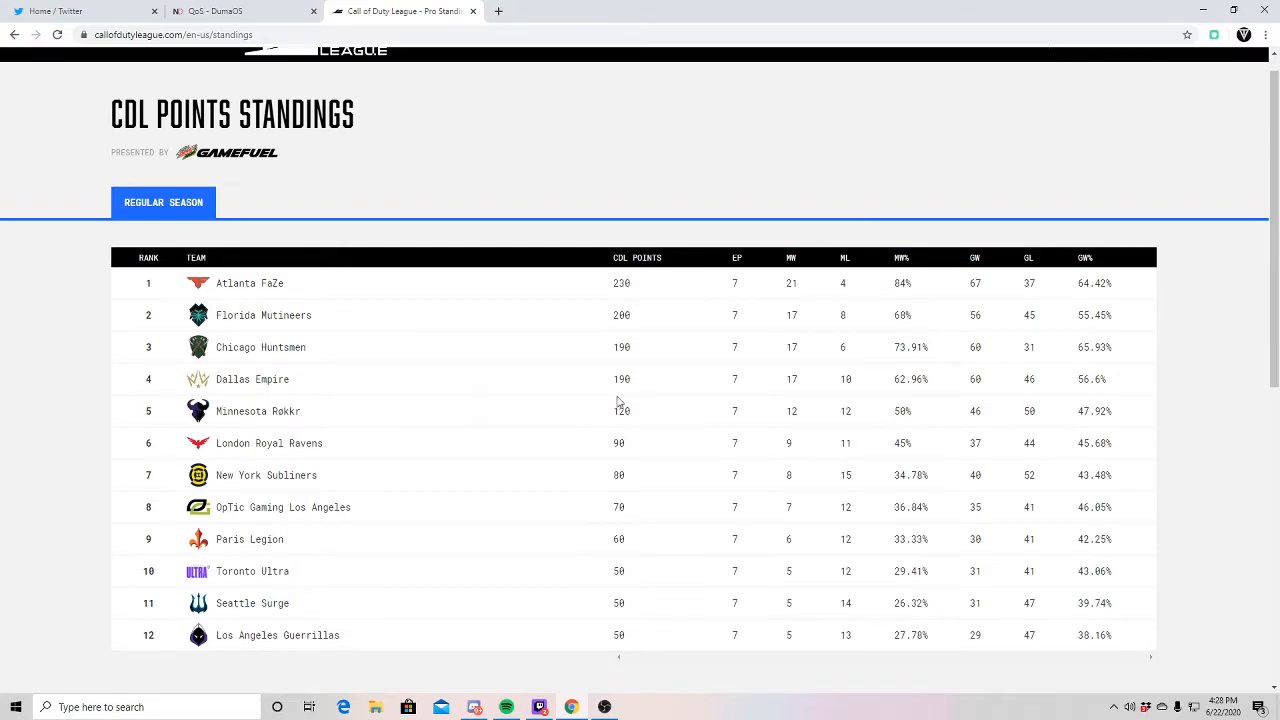
pyautogui.moveTo(861, 314)
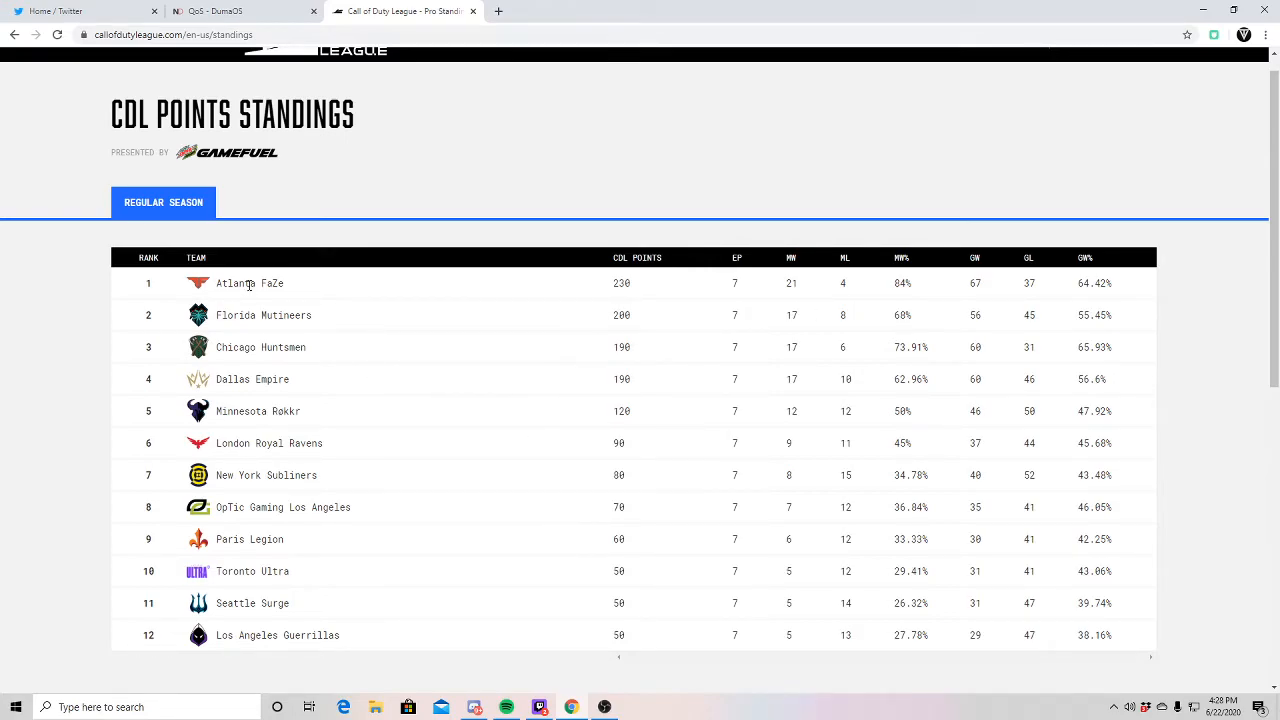
pyautogui.moveTo(295, 301)
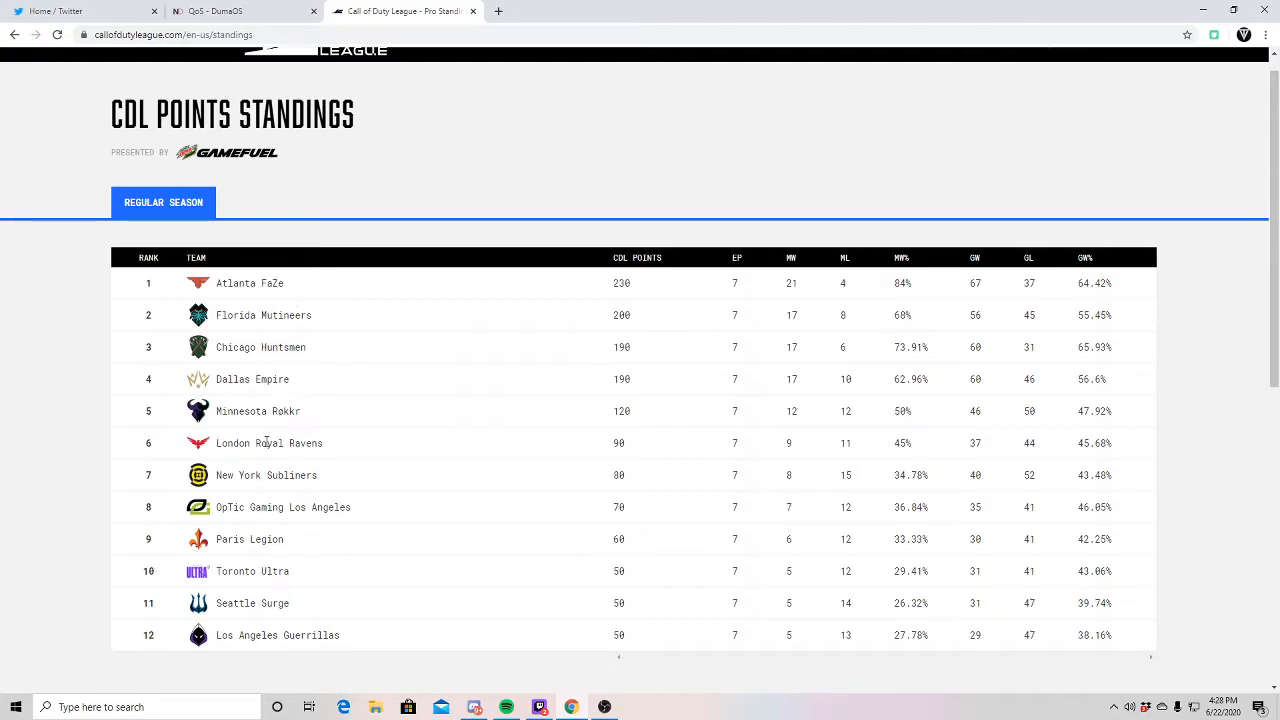
pyautogui.moveTo(583, 163)
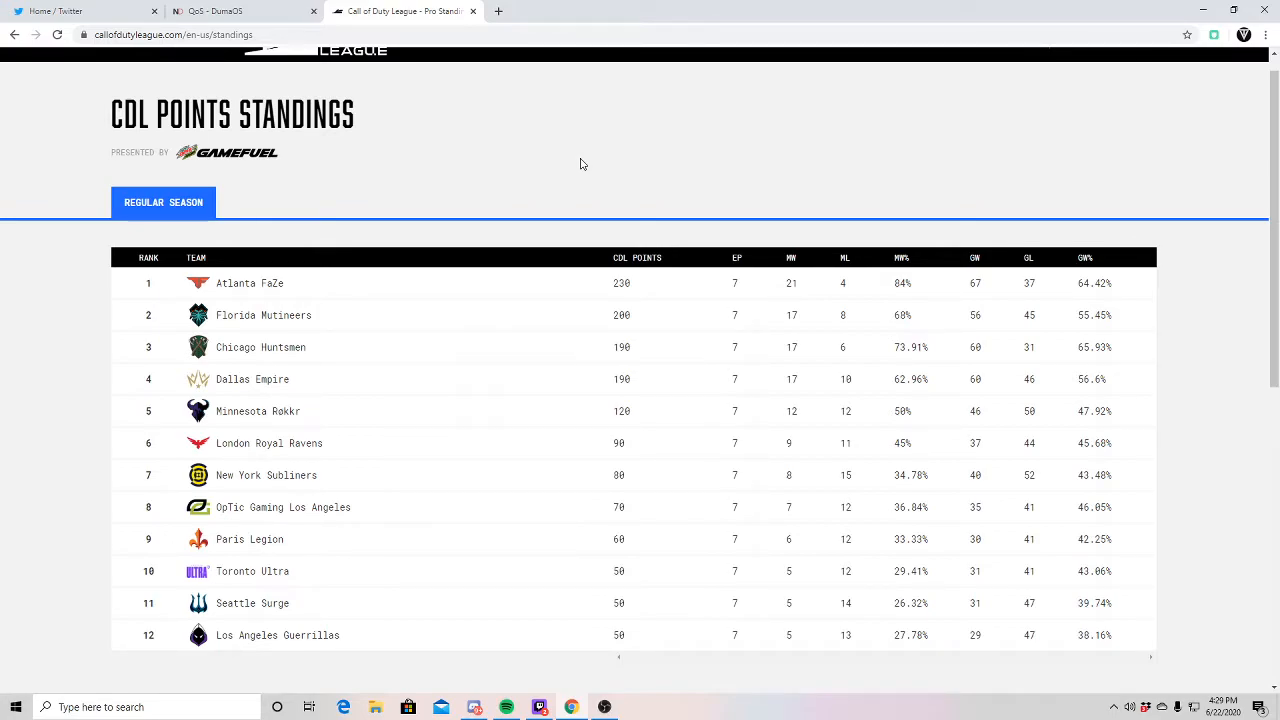
pyautogui.moveTo(357, 245)
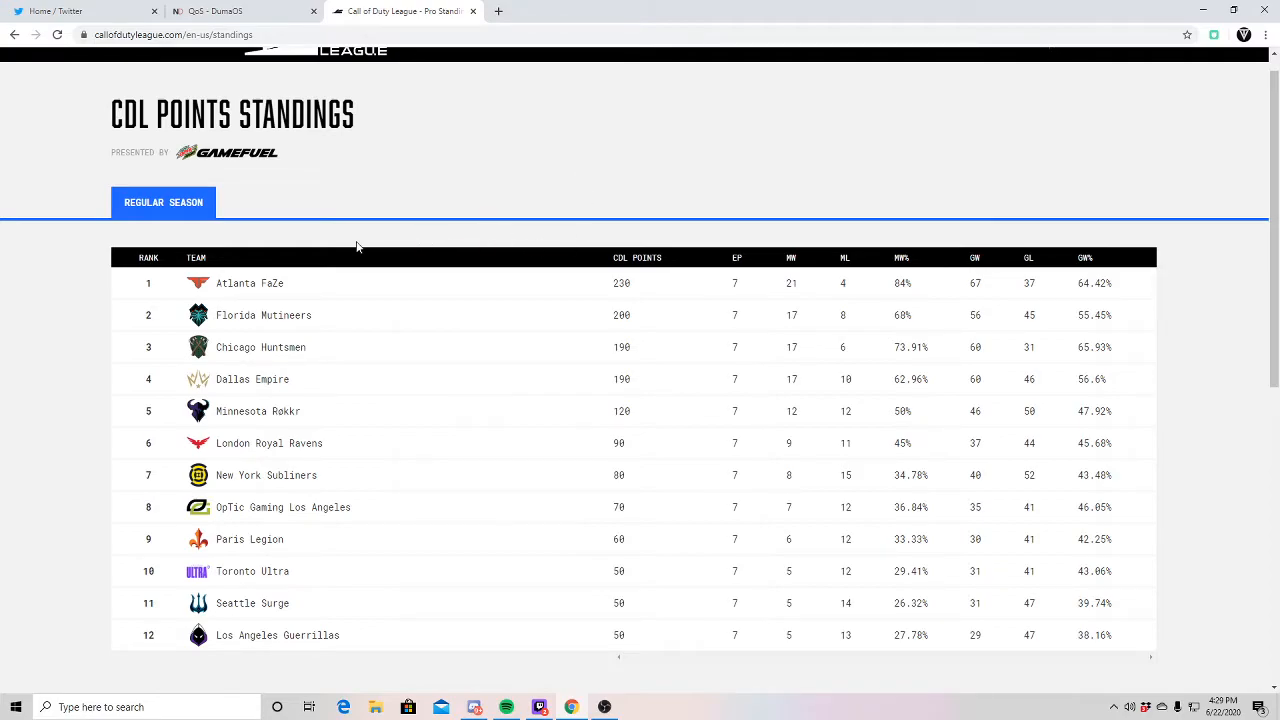
pyautogui.moveTo(350, 246)
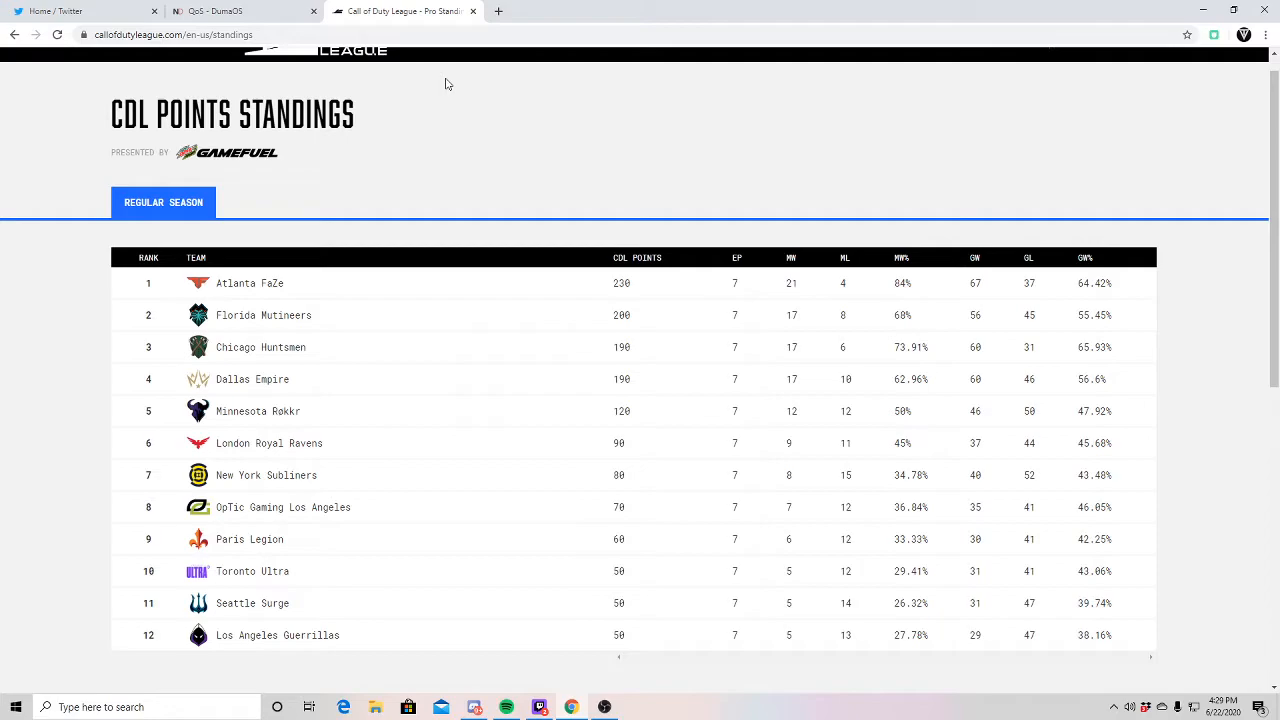
pyautogui.moveTo(449, 307)
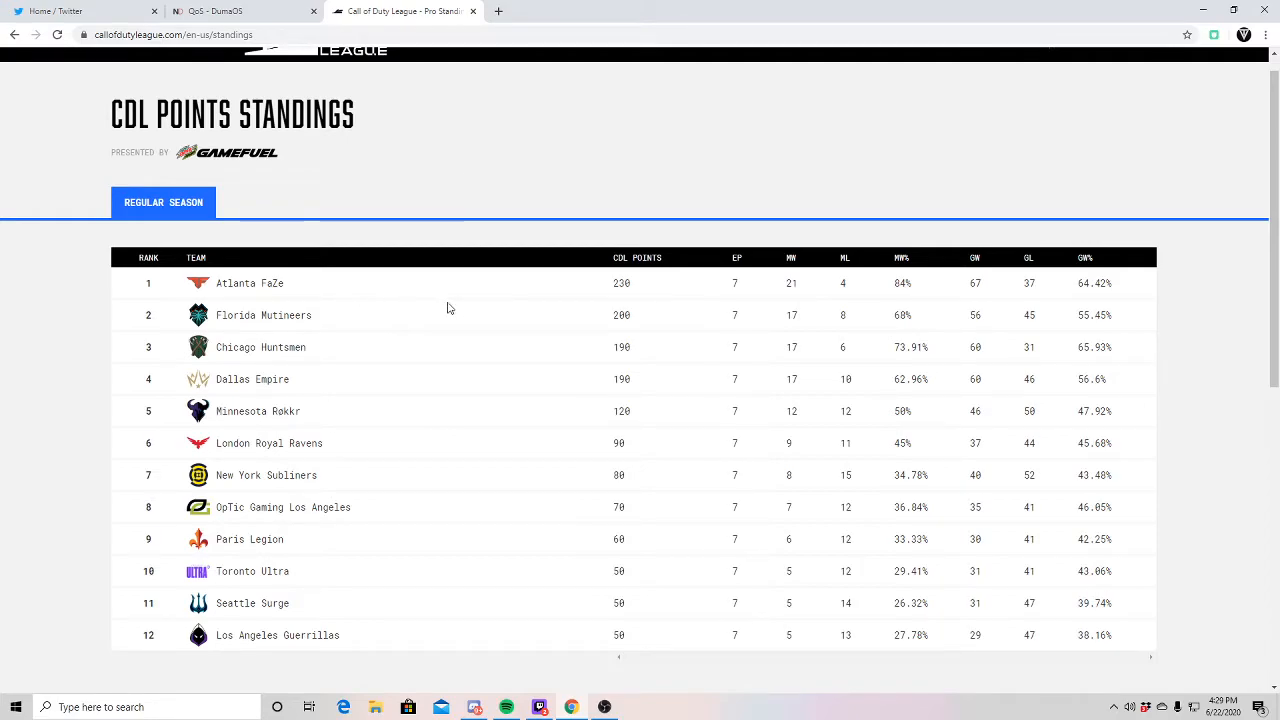
pyautogui.moveTo(493, 290)
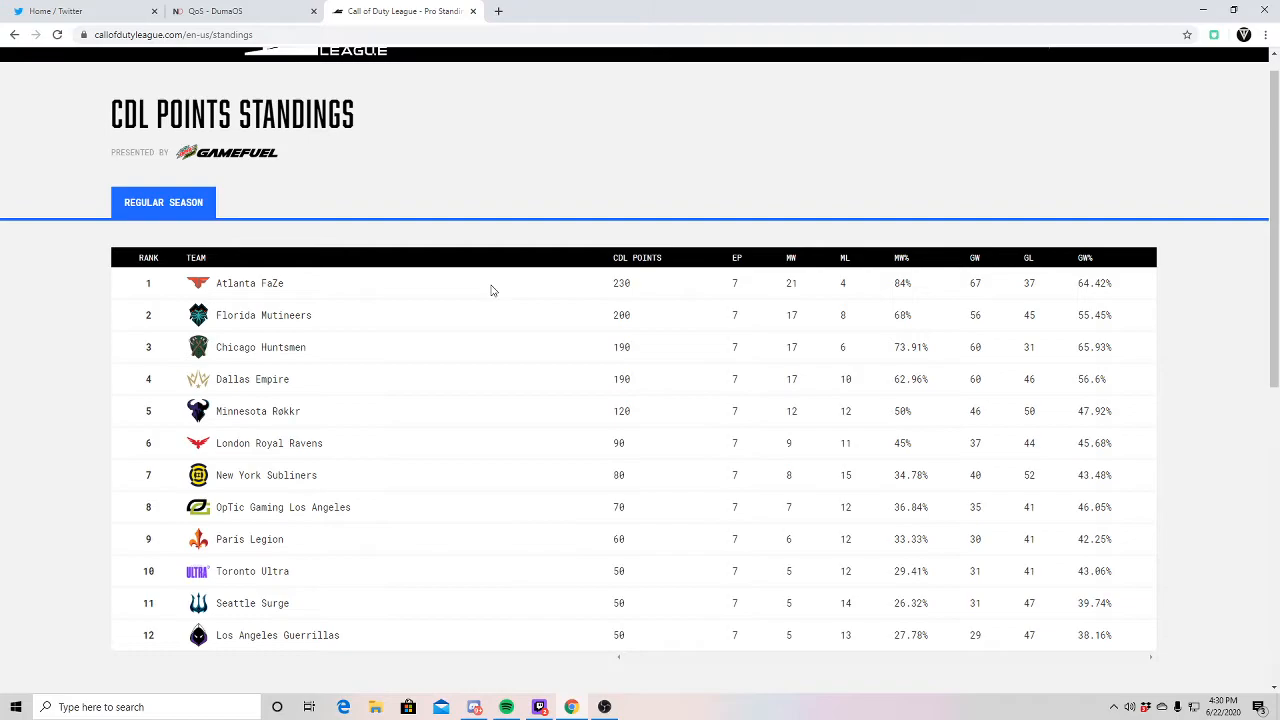
pyautogui.moveTo(740, 171)
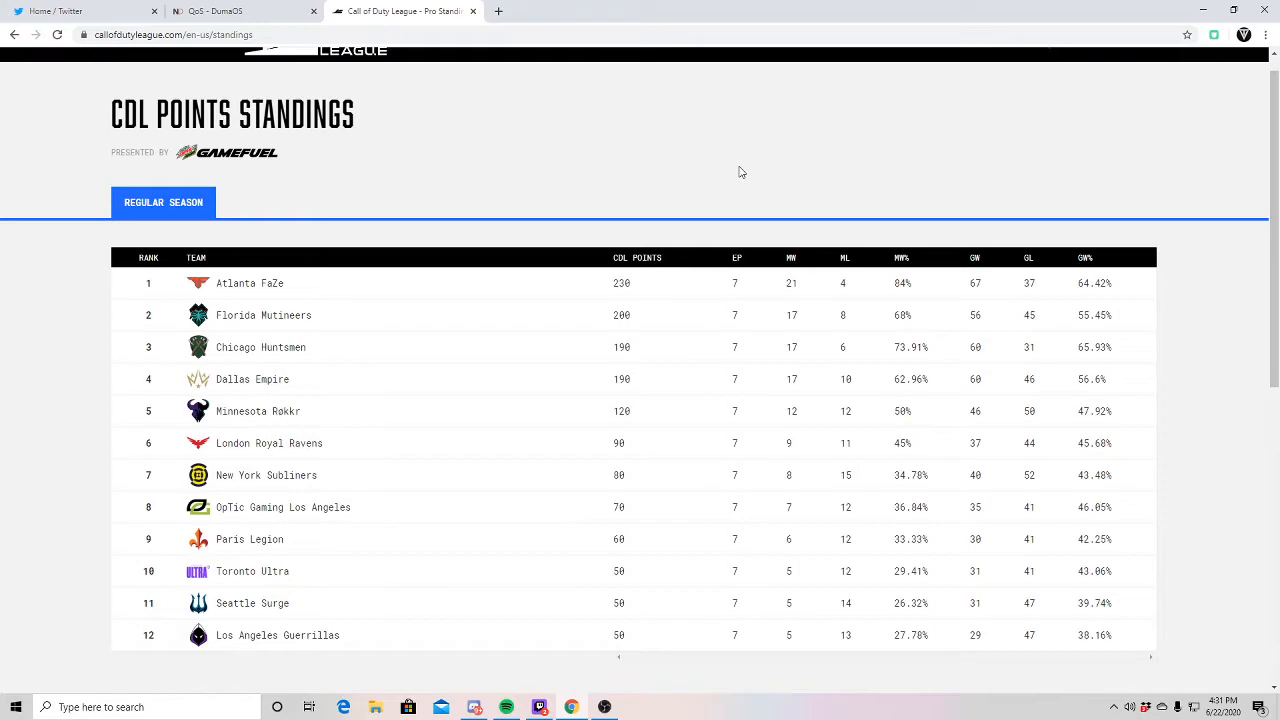
pyautogui.moveTo(604, 516)
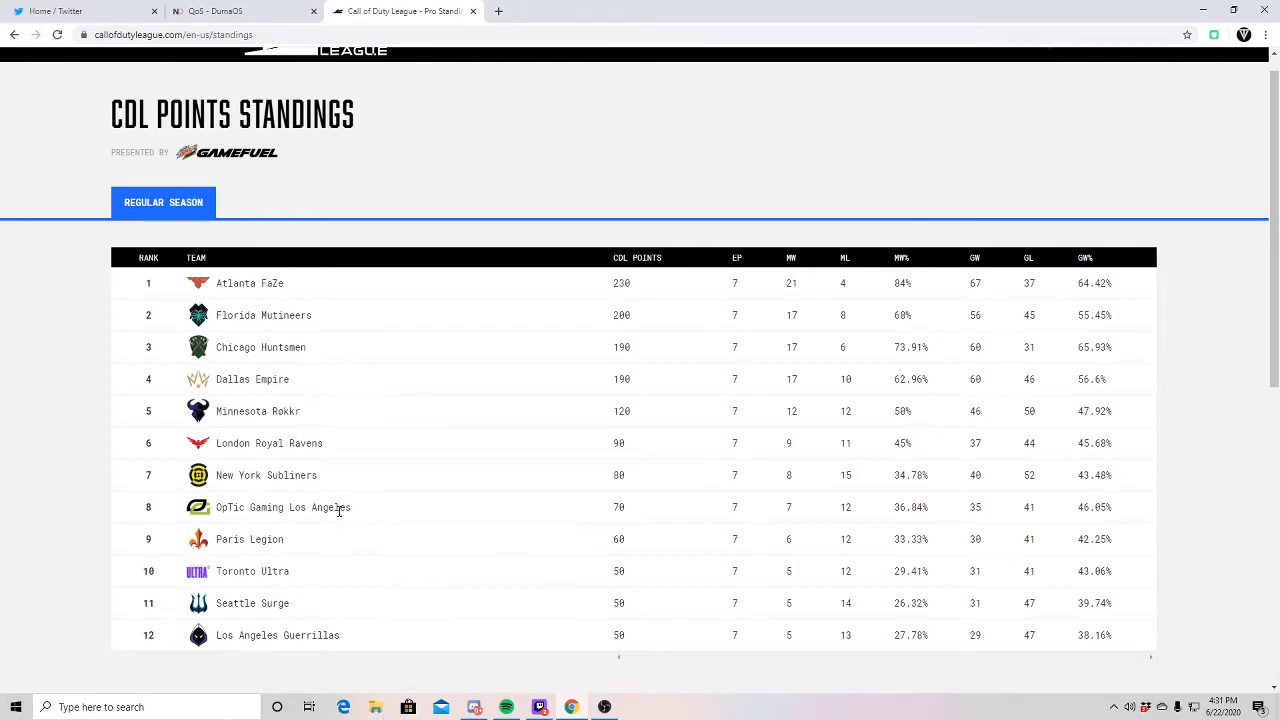
pyautogui.doubleClick(283, 507)
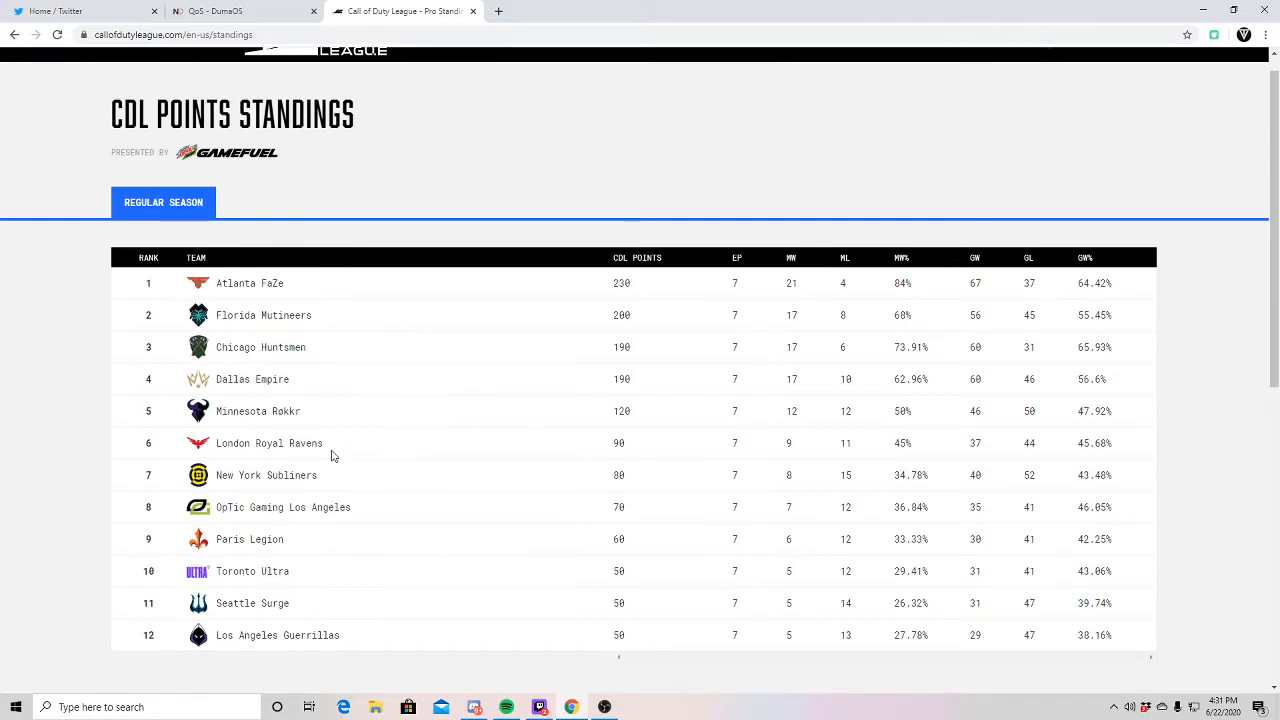
pyautogui.moveTo(311, 463)
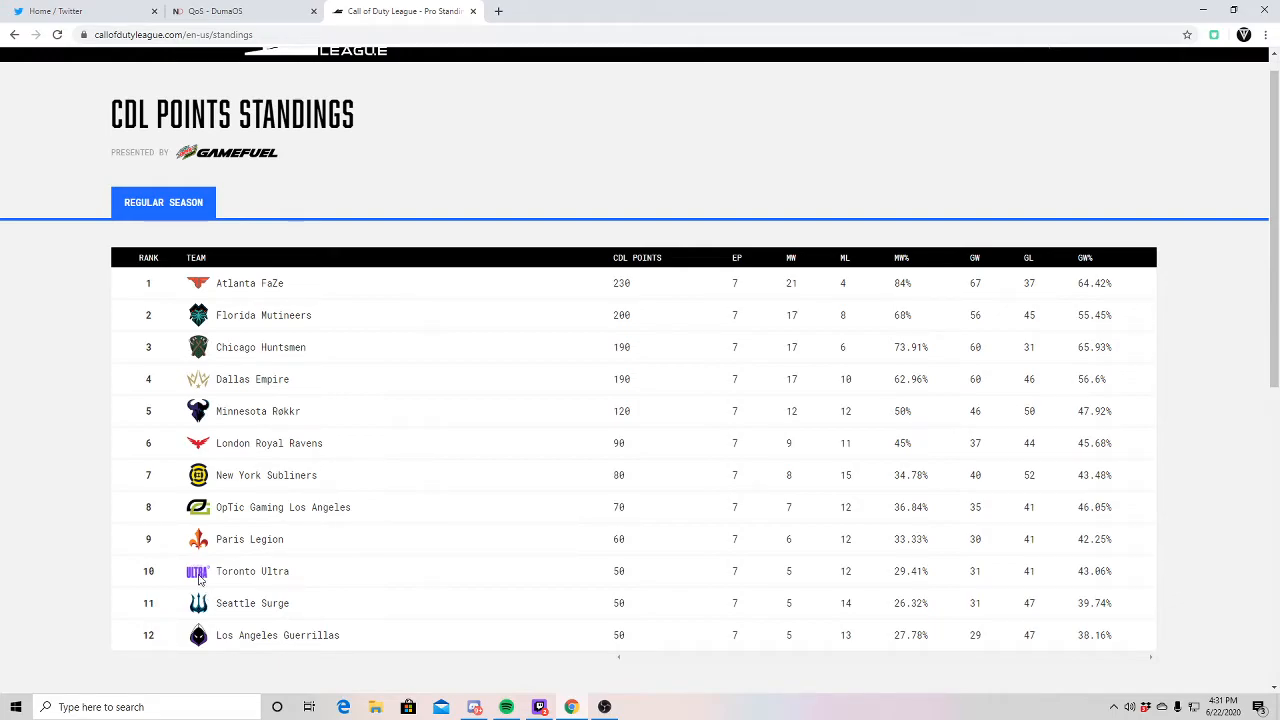
pyautogui.moveTo(363, 634)
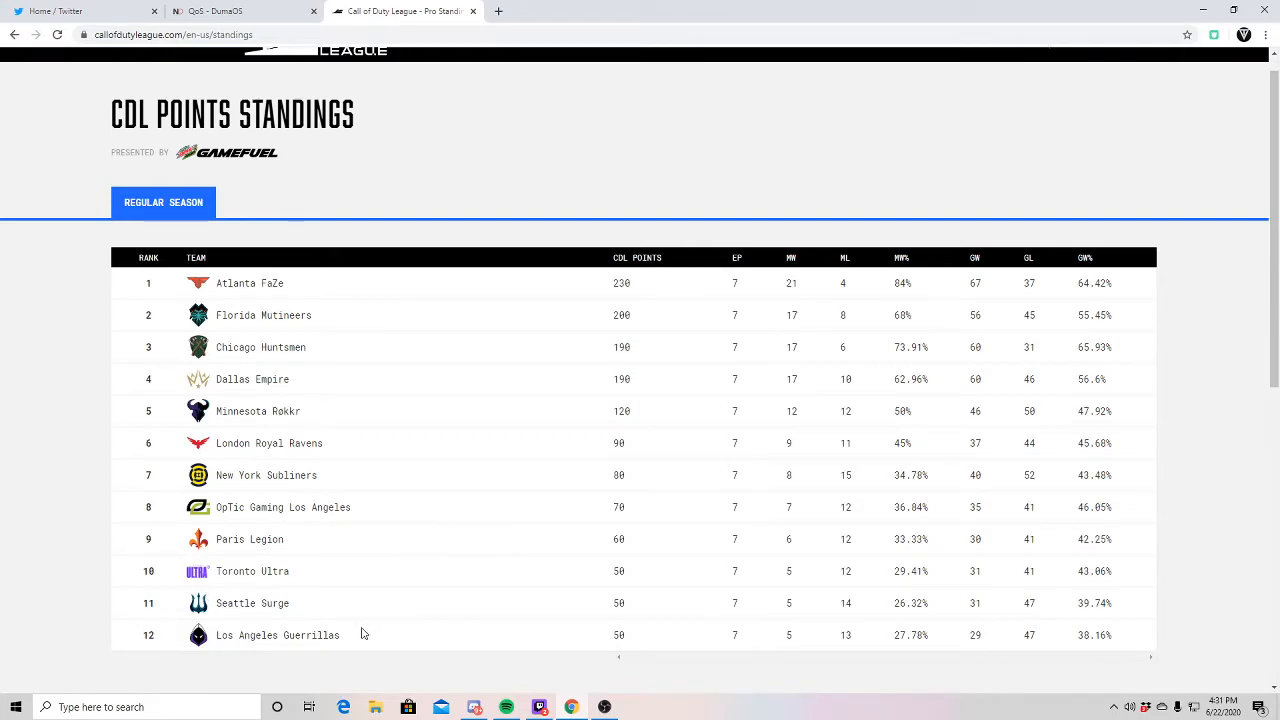
pyautogui.moveTo(432, 538)
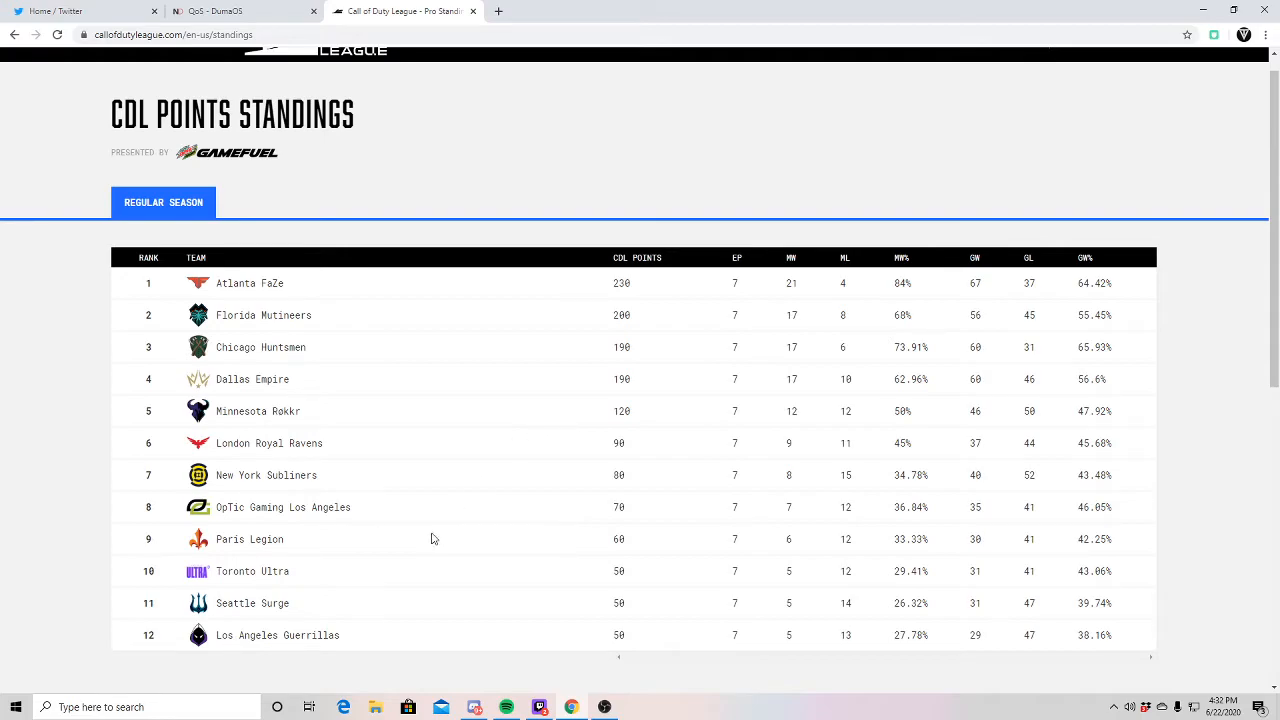
pyautogui.moveTo(428, 523)
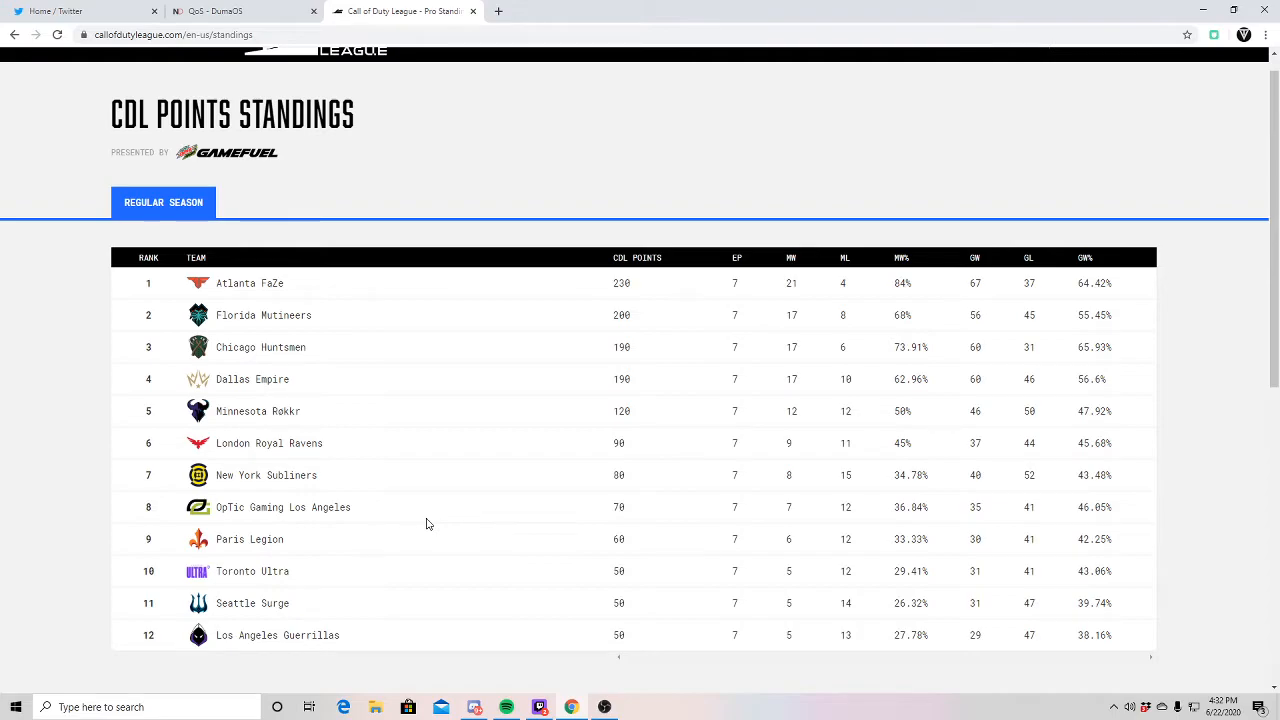
pyautogui.moveTo(451, 482)
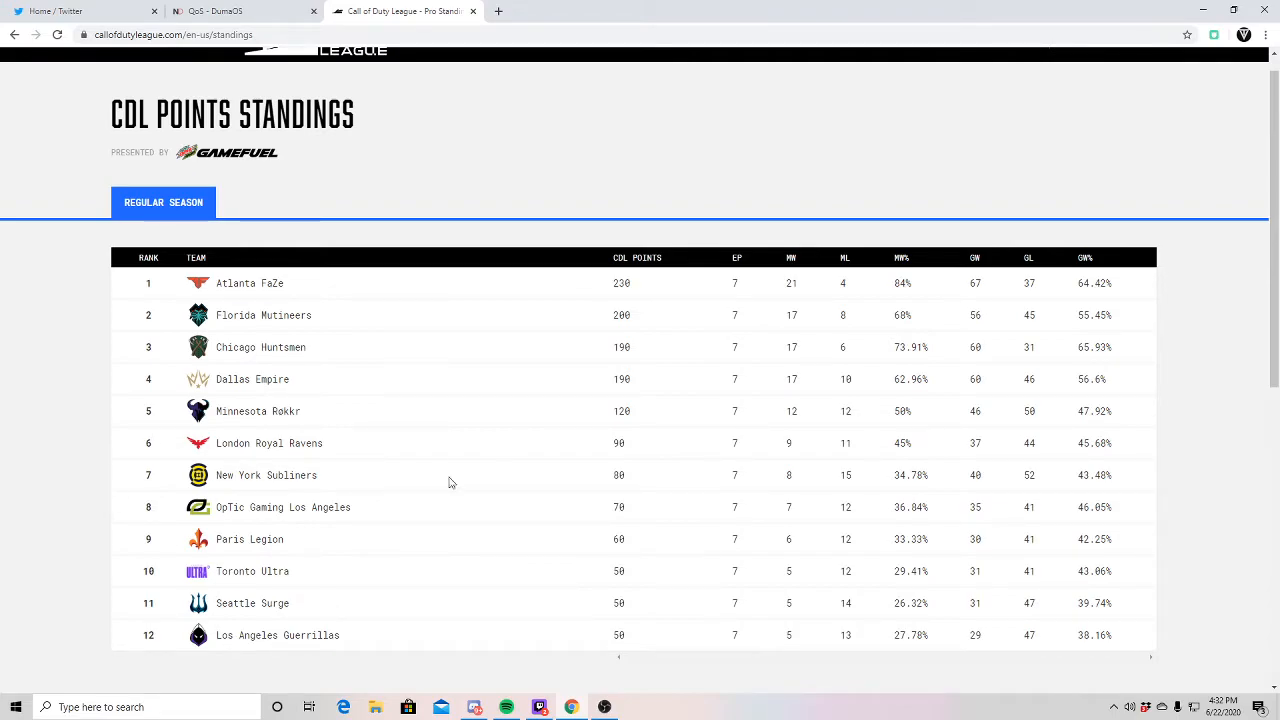
pyautogui.moveTo(388, 480)
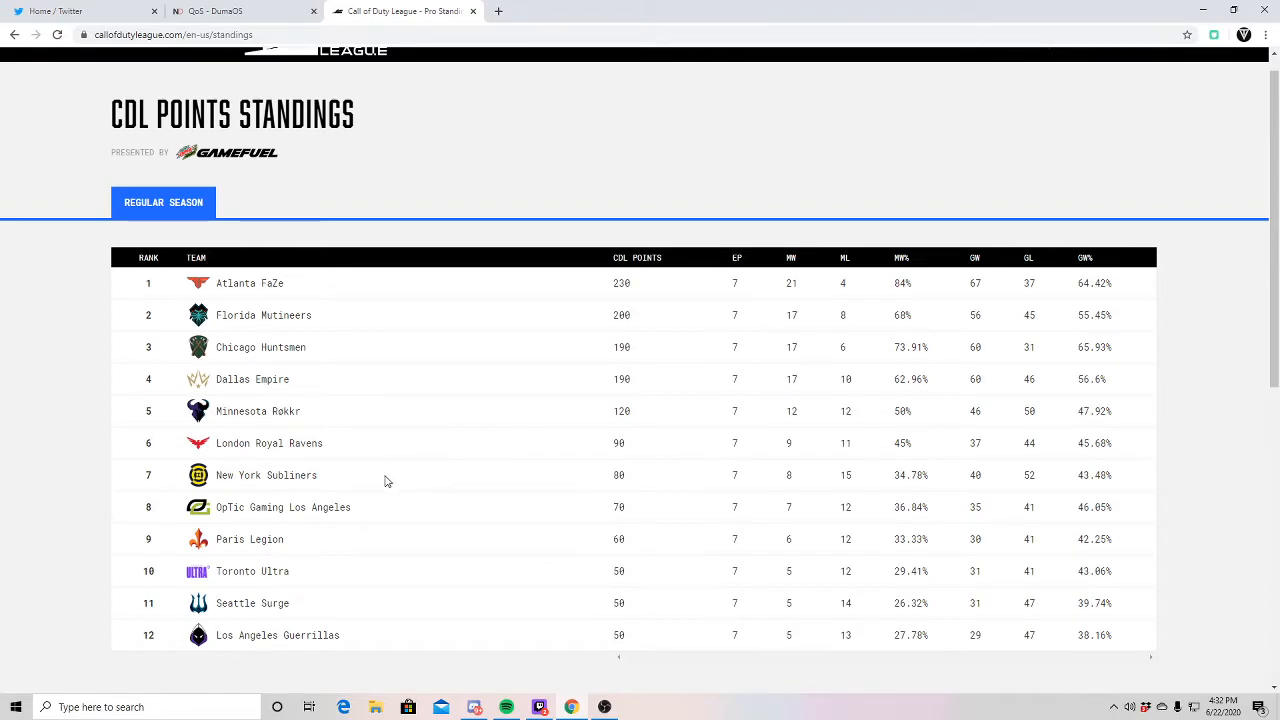
pyautogui.moveTo(598, 457)
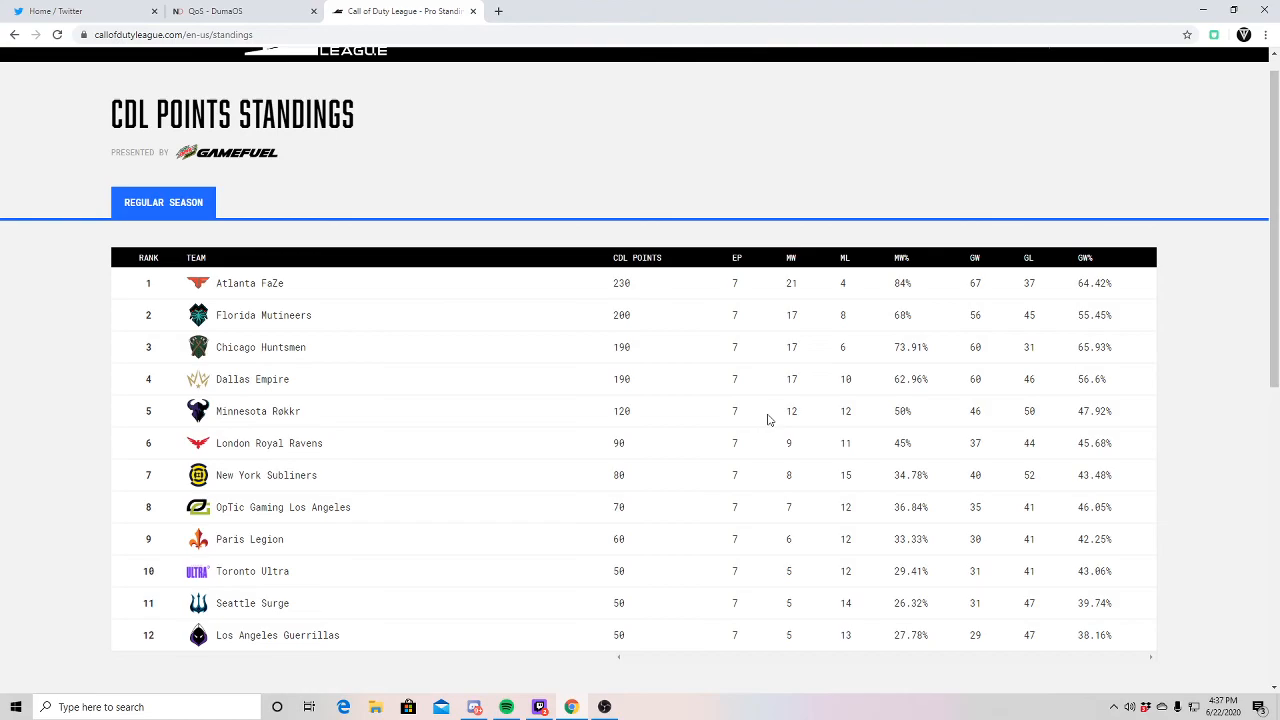
pyautogui.moveTo(571, 288)
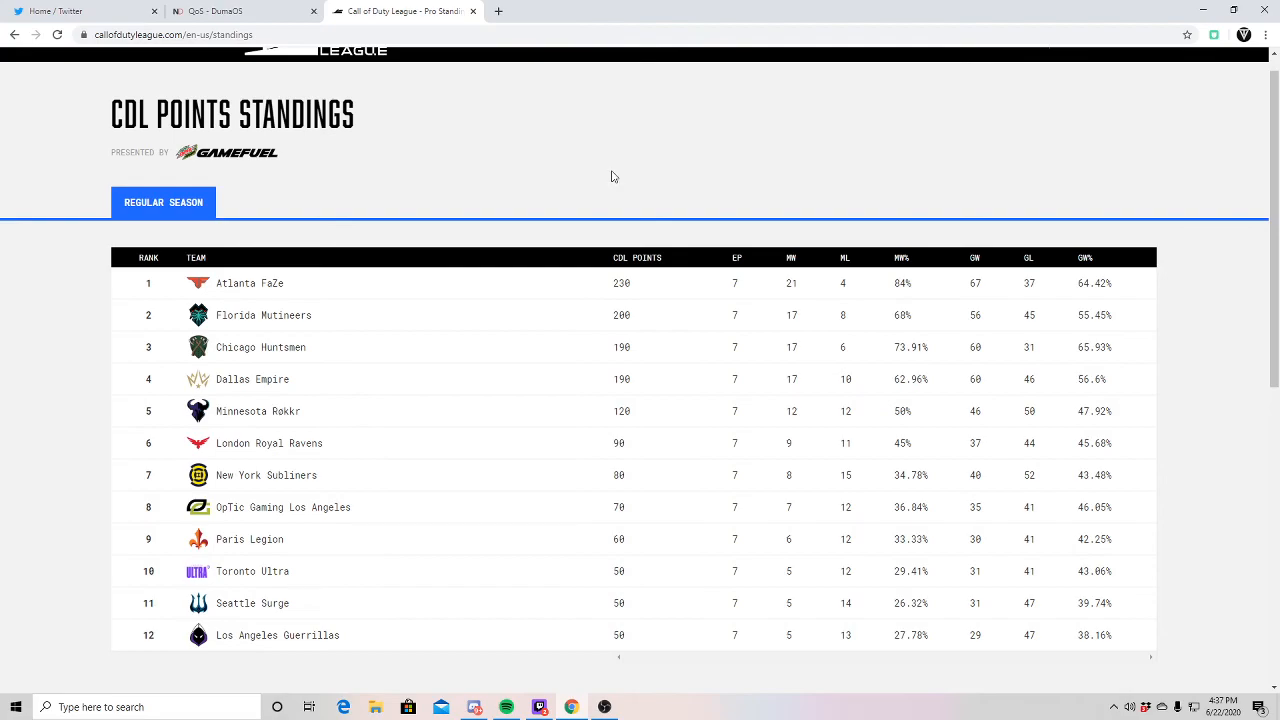
pyautogui.moveTo(483, 90)
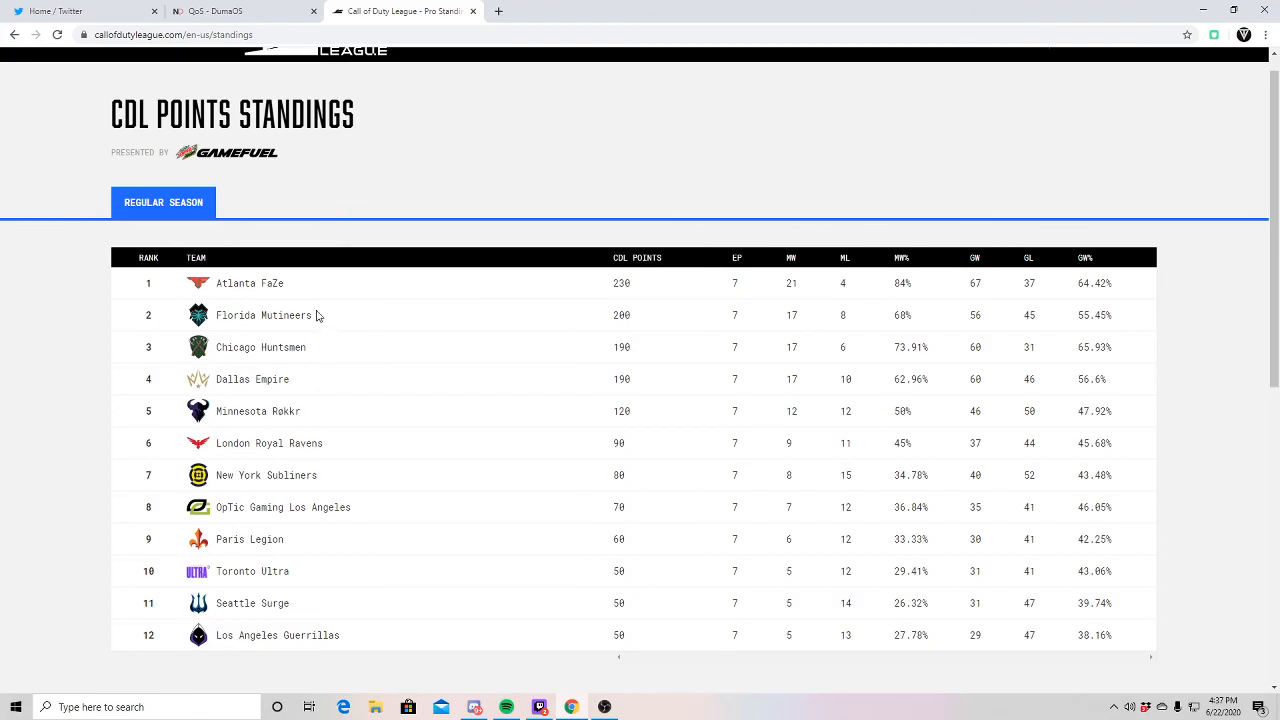
pyautogui.moveTo(245, 605)
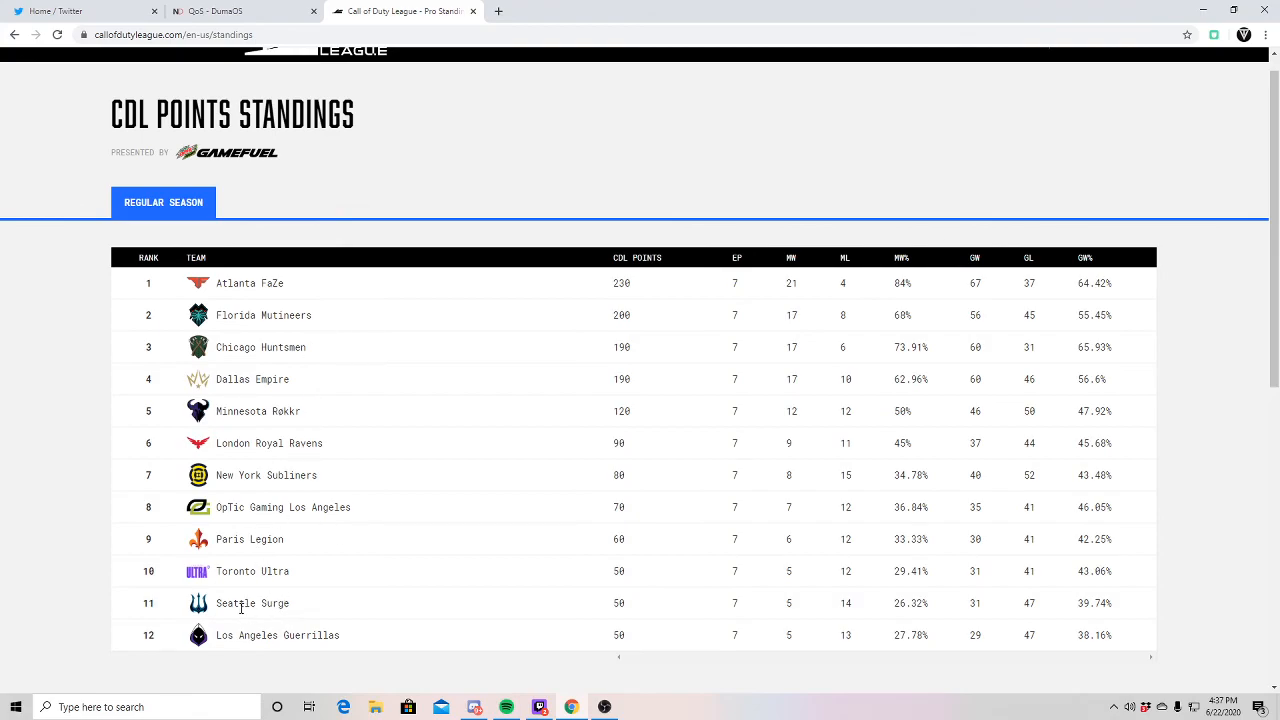
pyautogui.moveTo(574, 194)
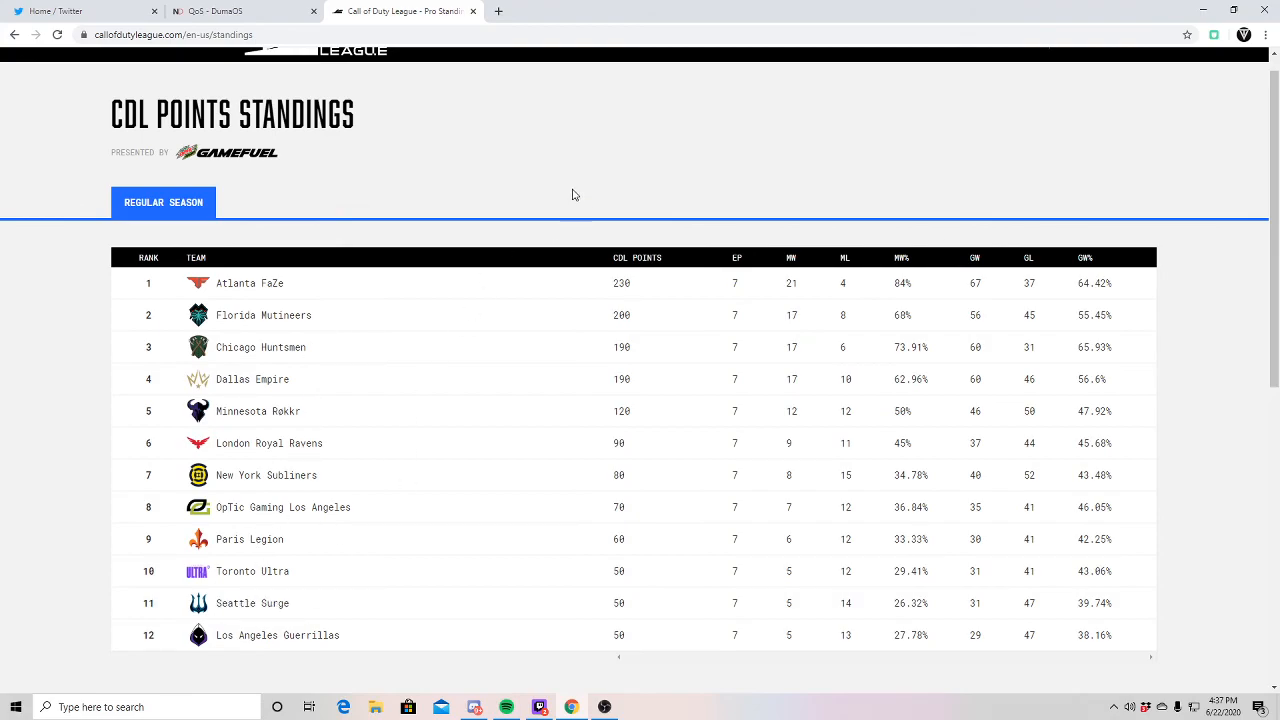
pyautogui.moveTo(767, 421)
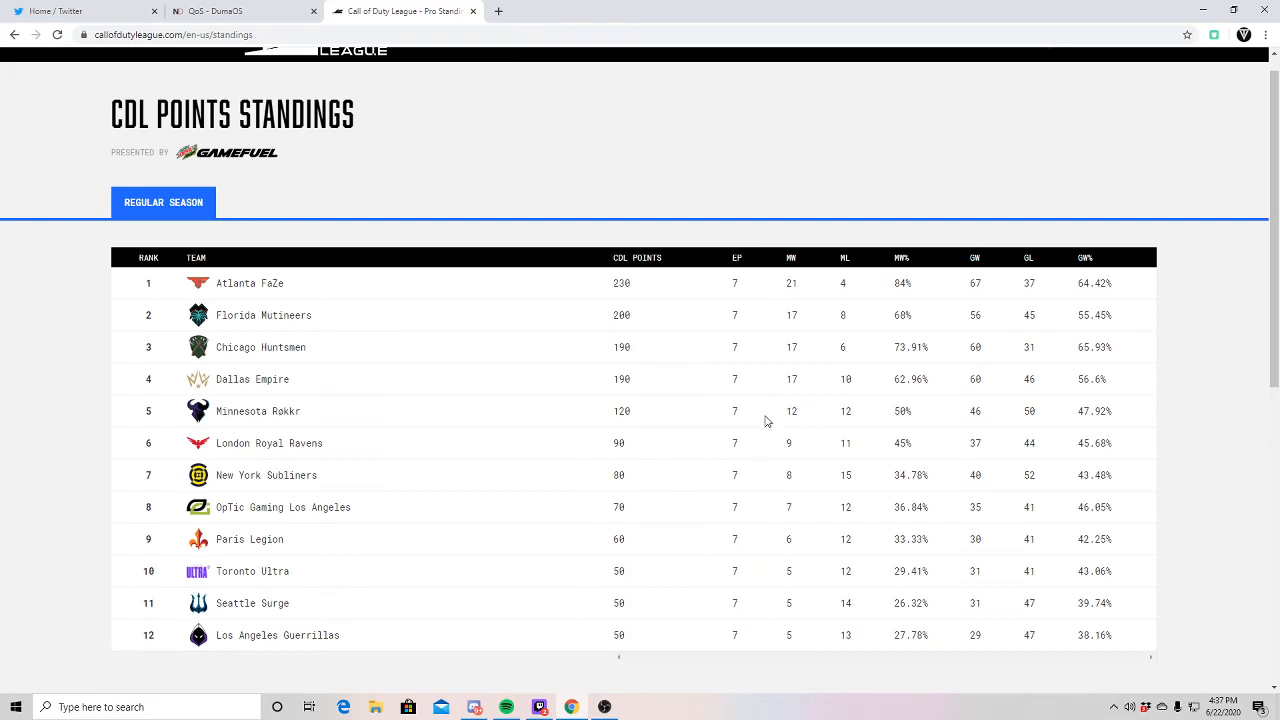
pyautogui.moveTo(663, 191)
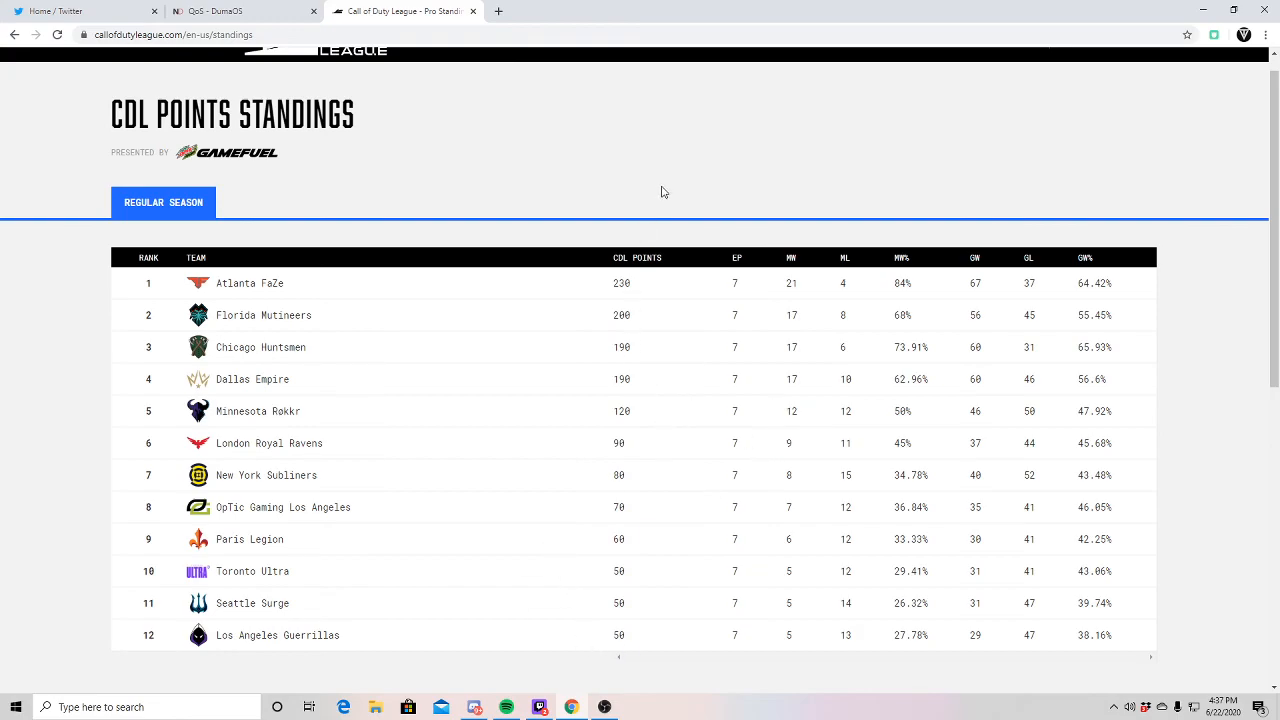
pyautogui.moveTo(631, 245)
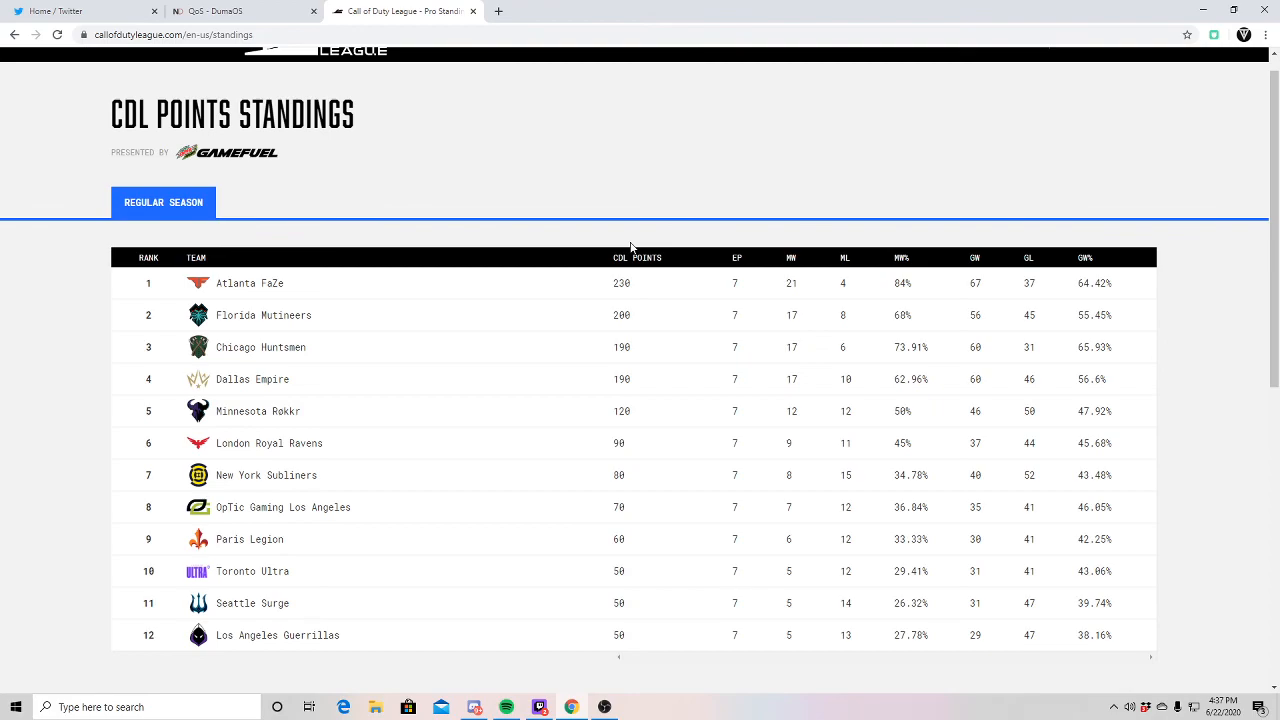
pyautogui.moveTo(612, 229)
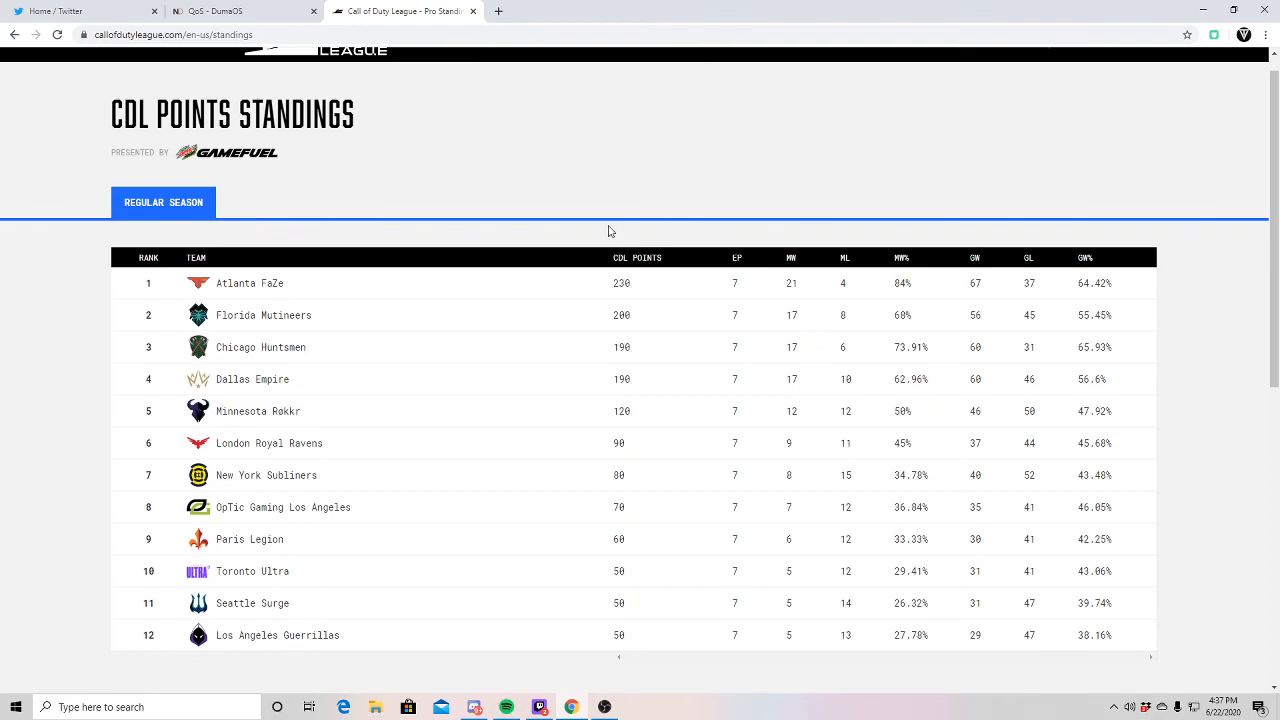
pyautogui.moveTo(604, 434)
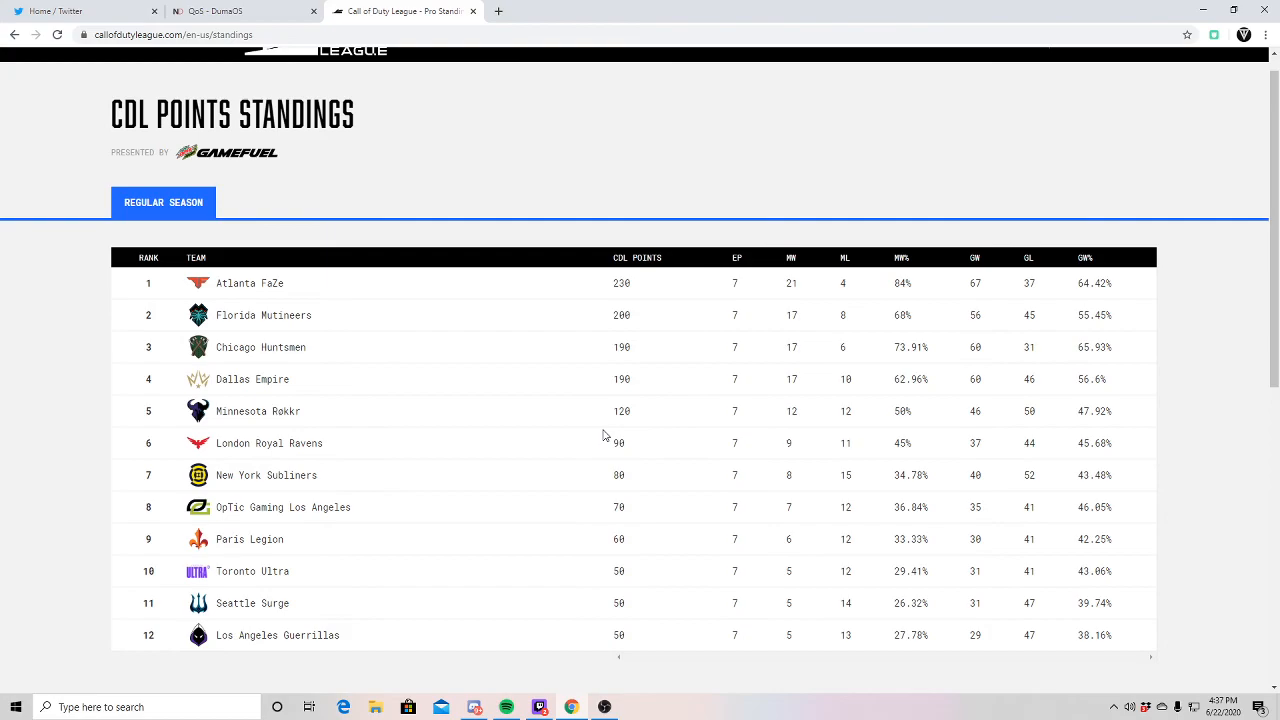
pyautogui.moveTo(640, 404)
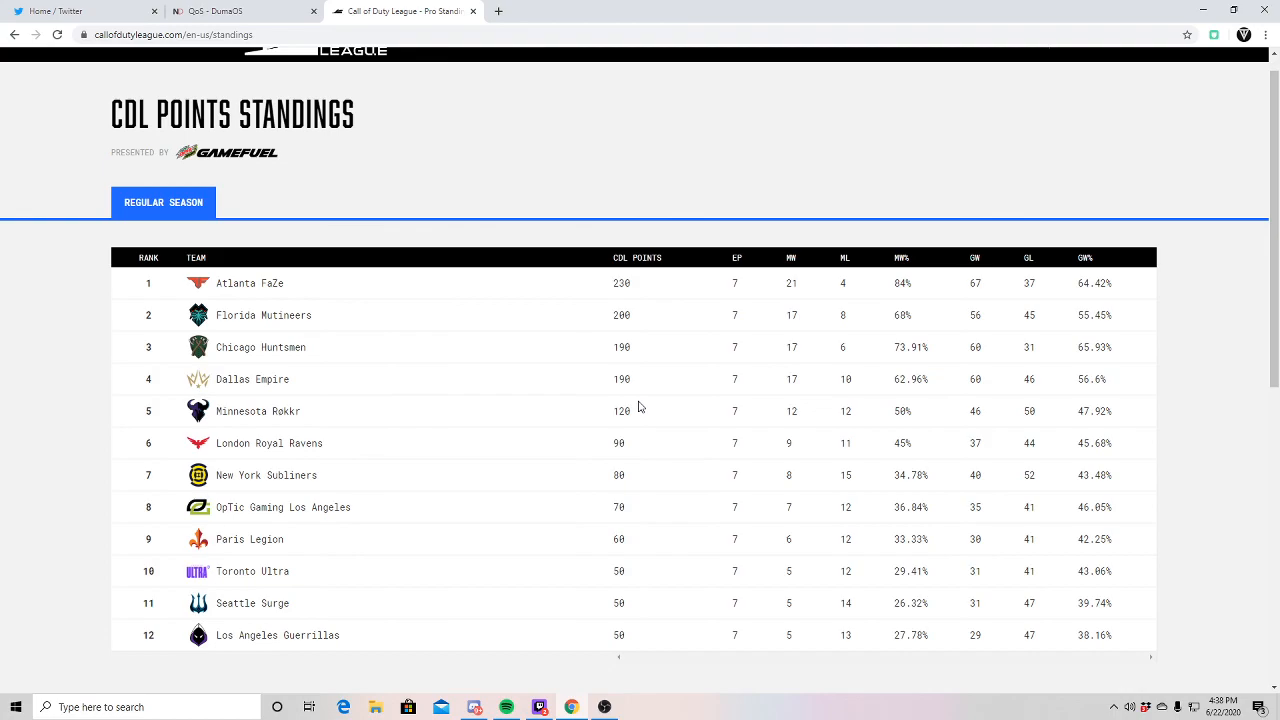
pyautogui.moveTo(663, 708)
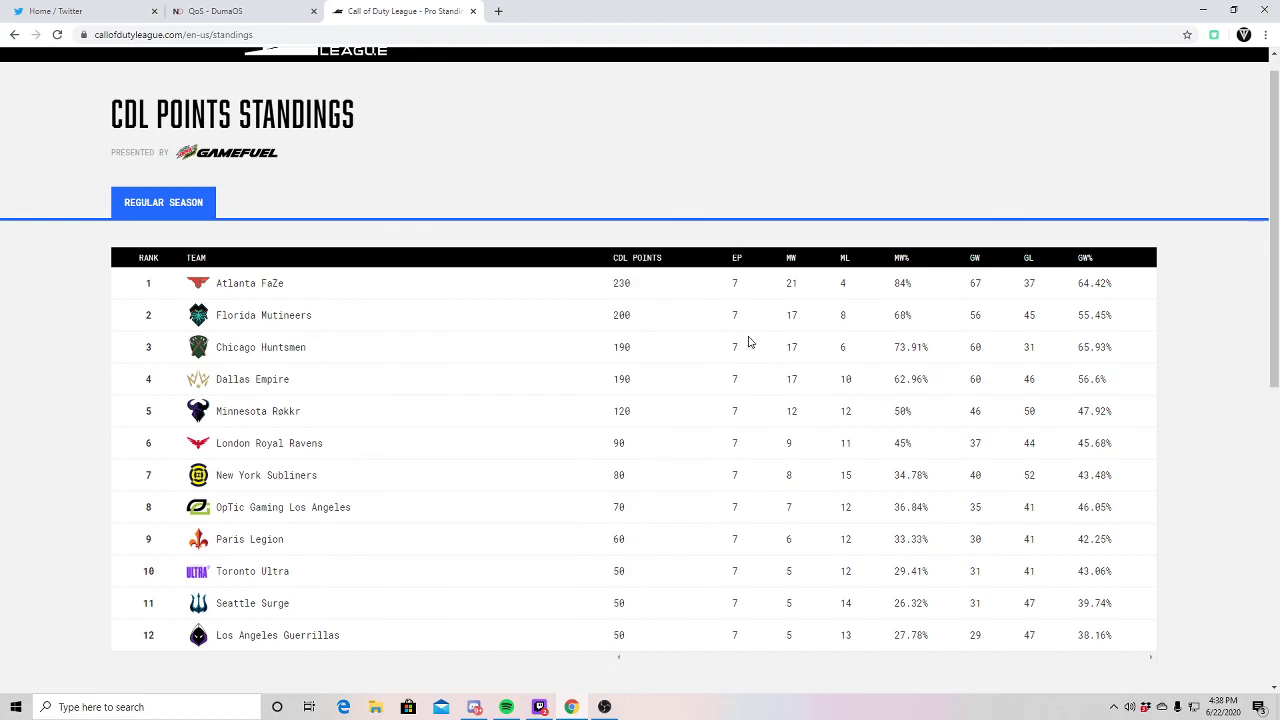
pyautogui.moveTo(645, 710)
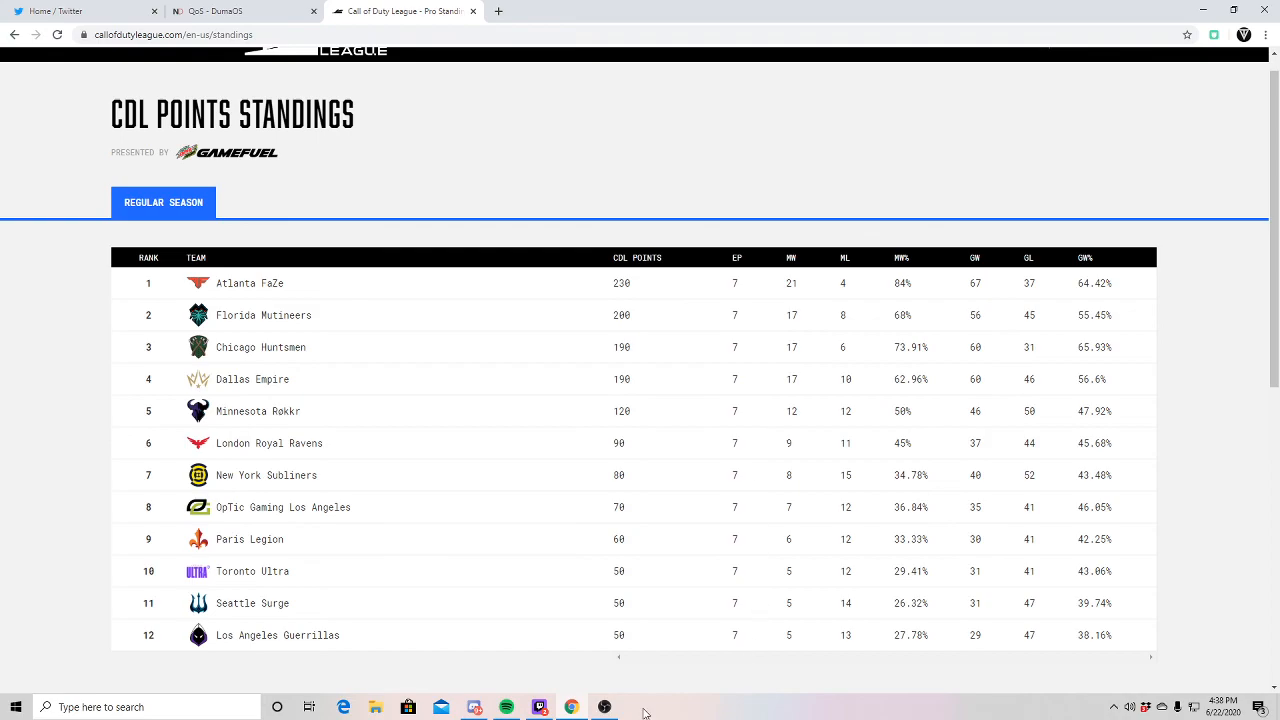